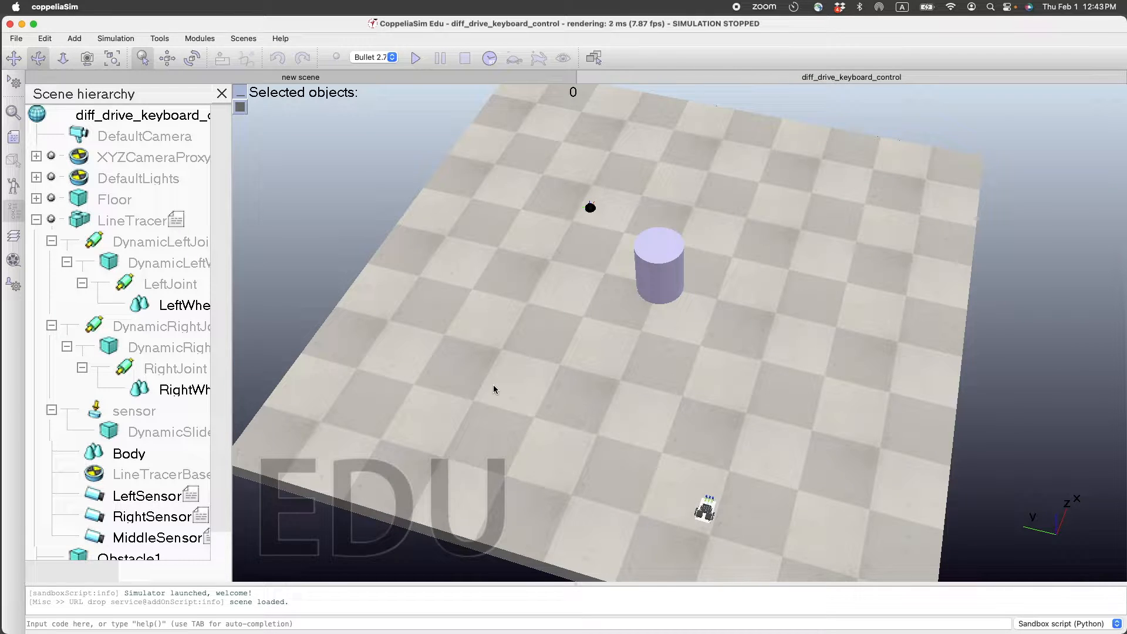
mouse_move(726, 524)
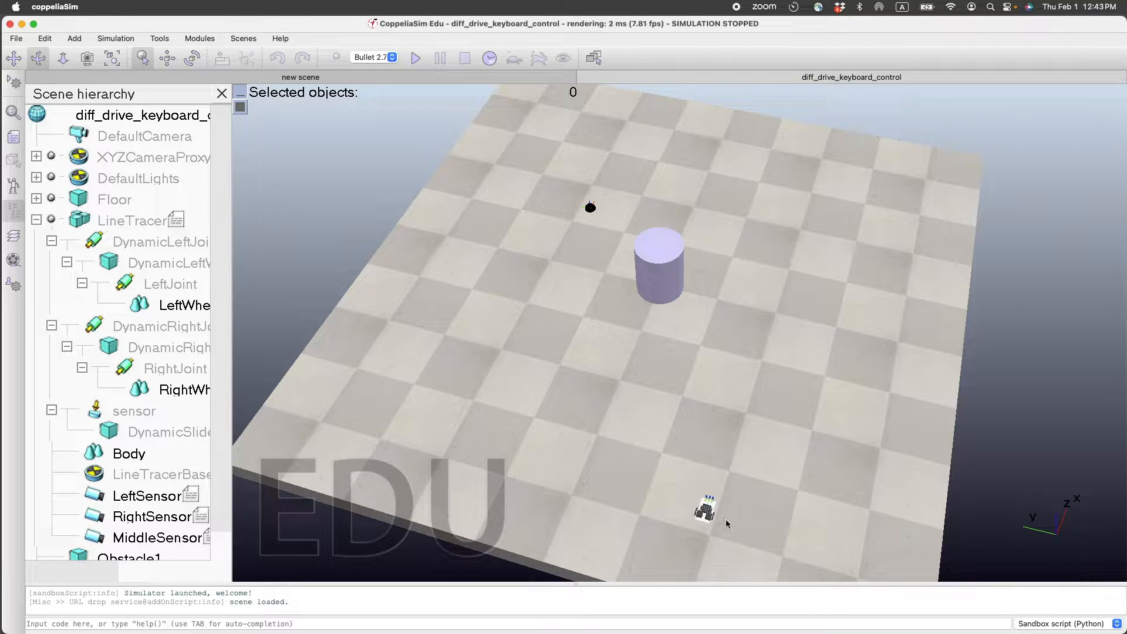
mouse_move(734, 252)
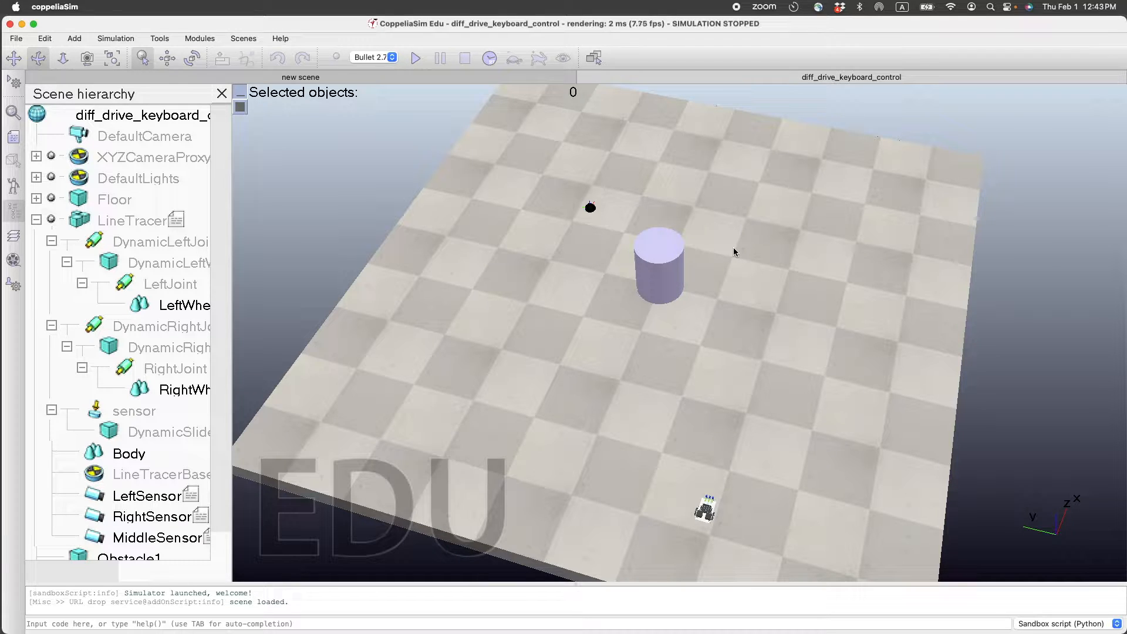
mouse_move(728, 506)
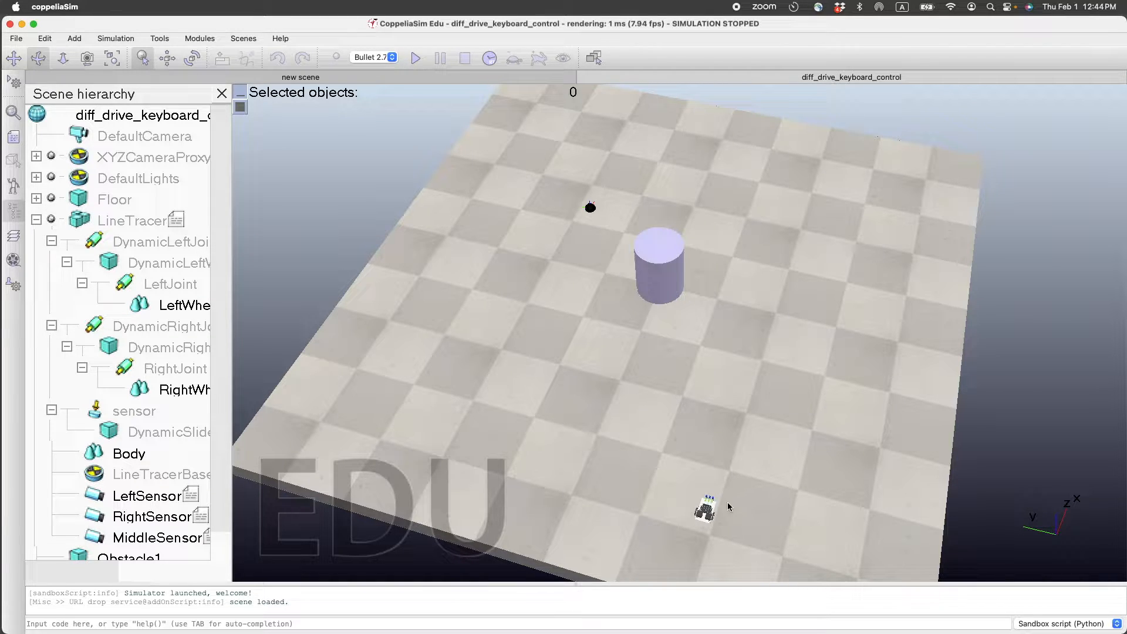
mouse_move(608, 190)
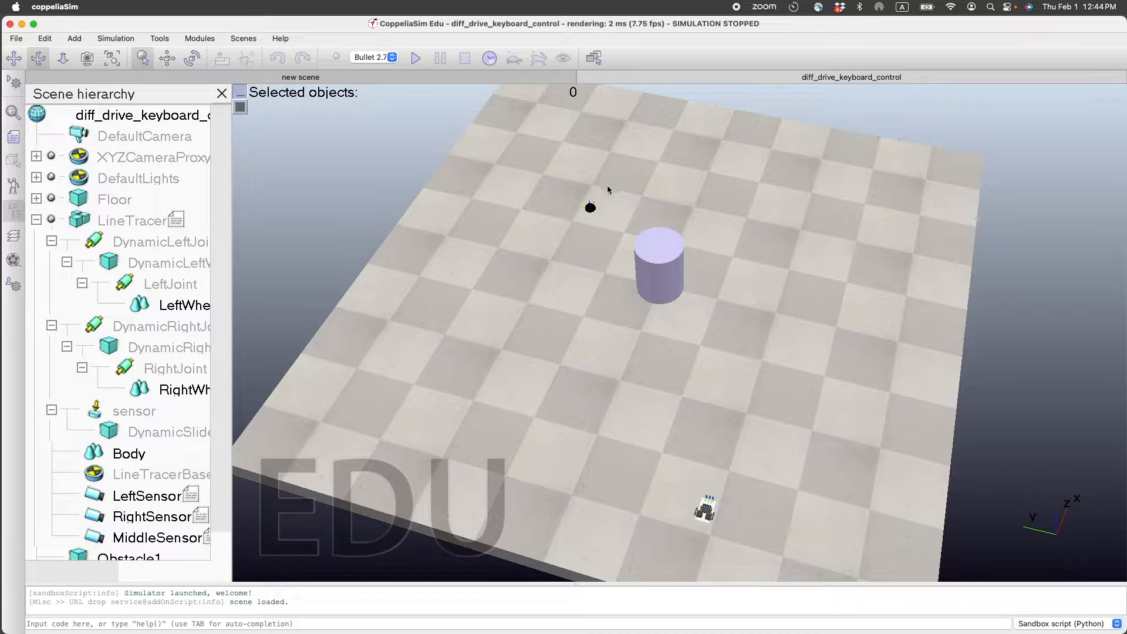
mouse_move(667, 262)
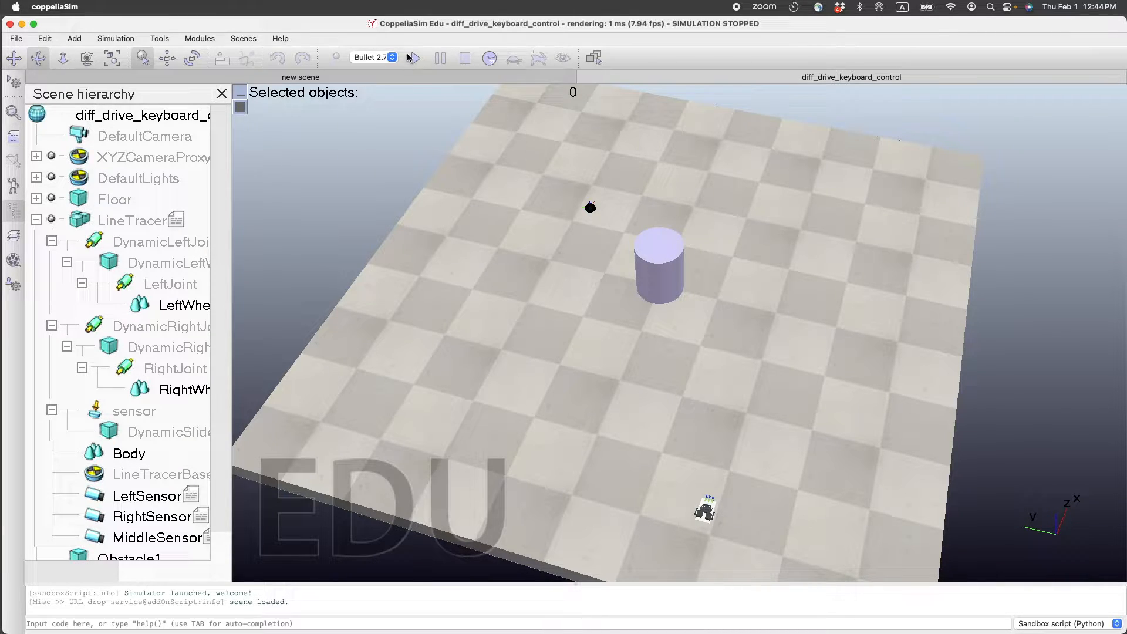
Run the simulation, steer the robot toward the goal with the arrow keys, then stop it
click(413, 58)
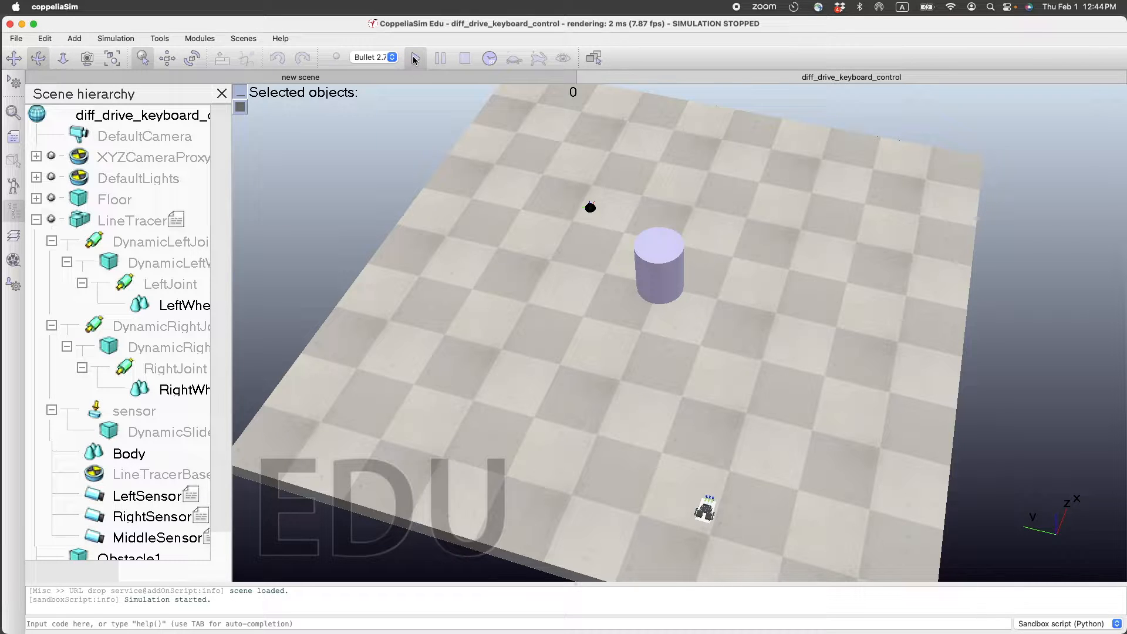
click(415, 58)
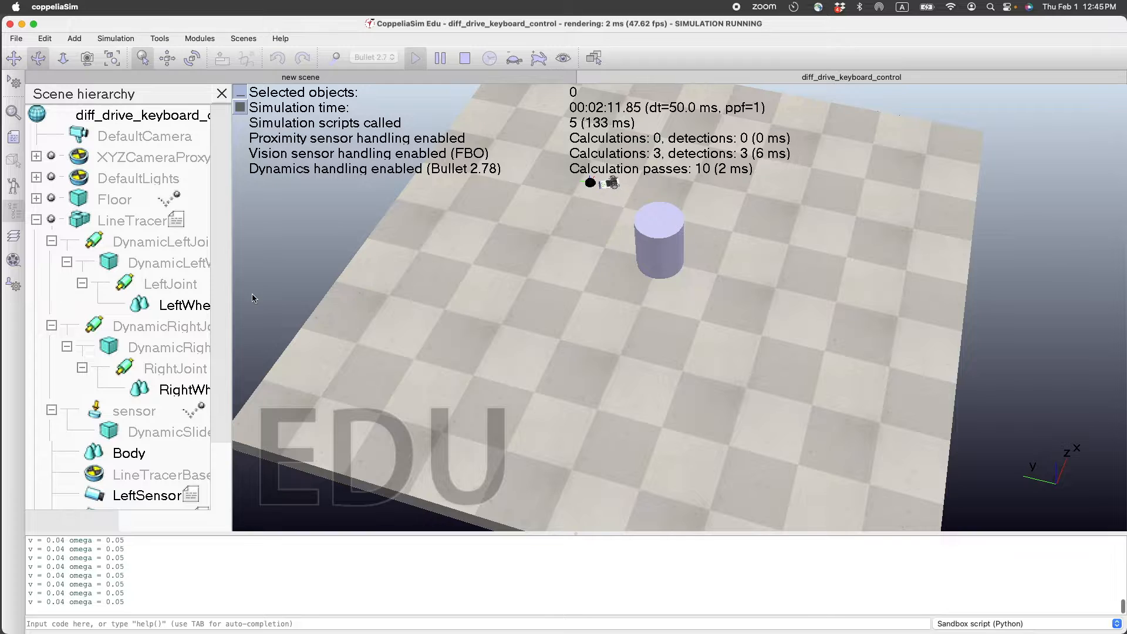
click(464, 58)
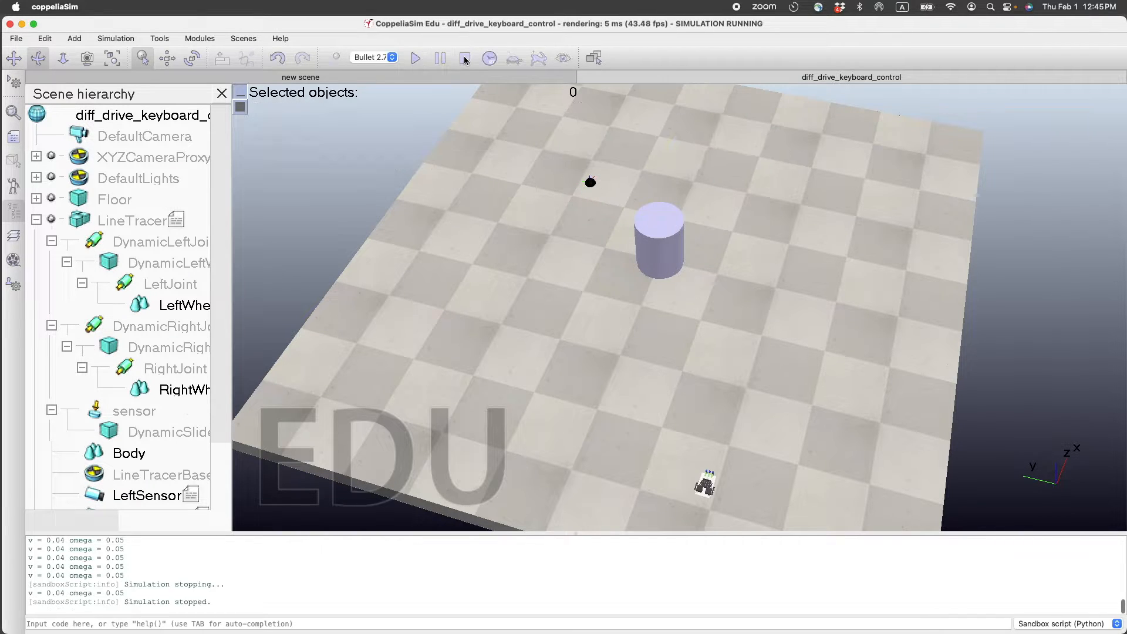
Open the LineTracer robot's child script and bring it back to front after checking output.csv
click(464, 58)
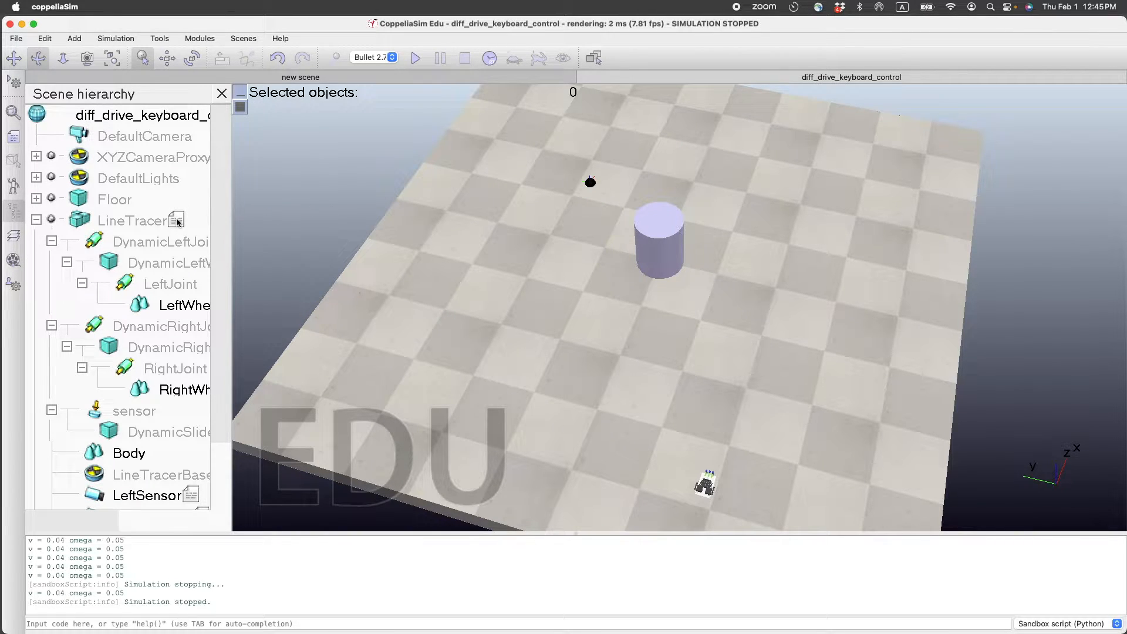
click(133, 220)
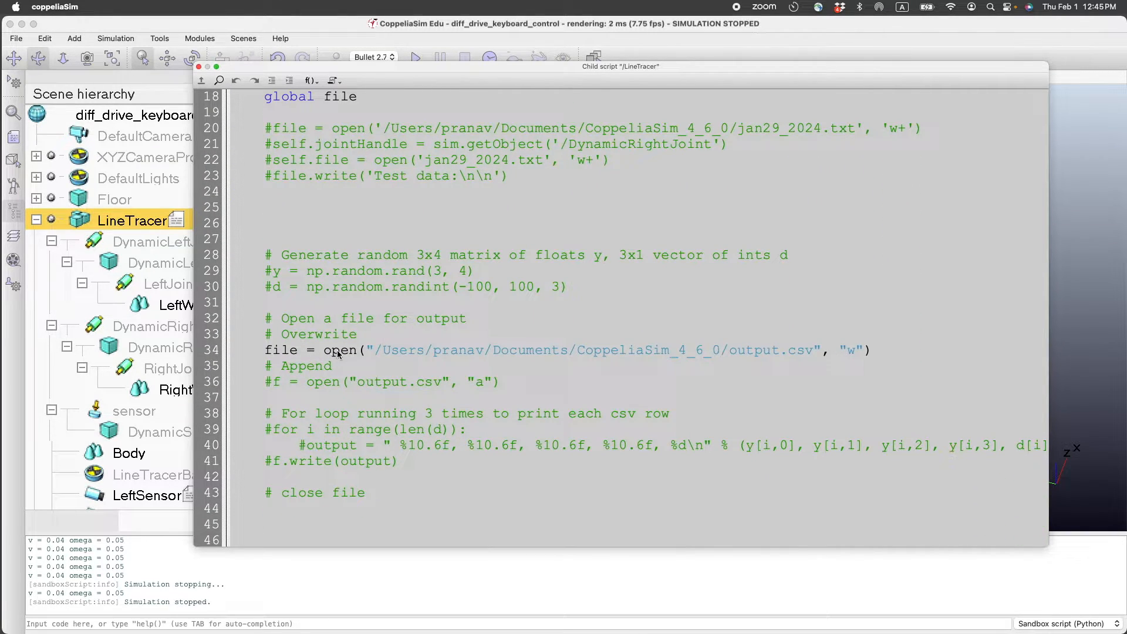
mouse_move(623, 460)
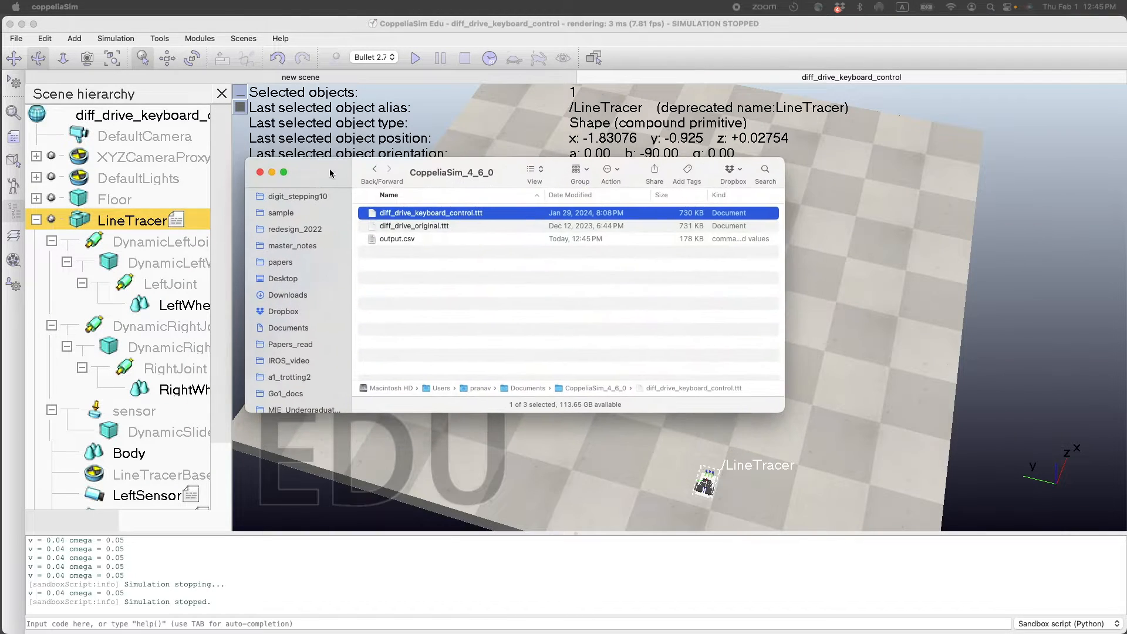
click(397, 238)
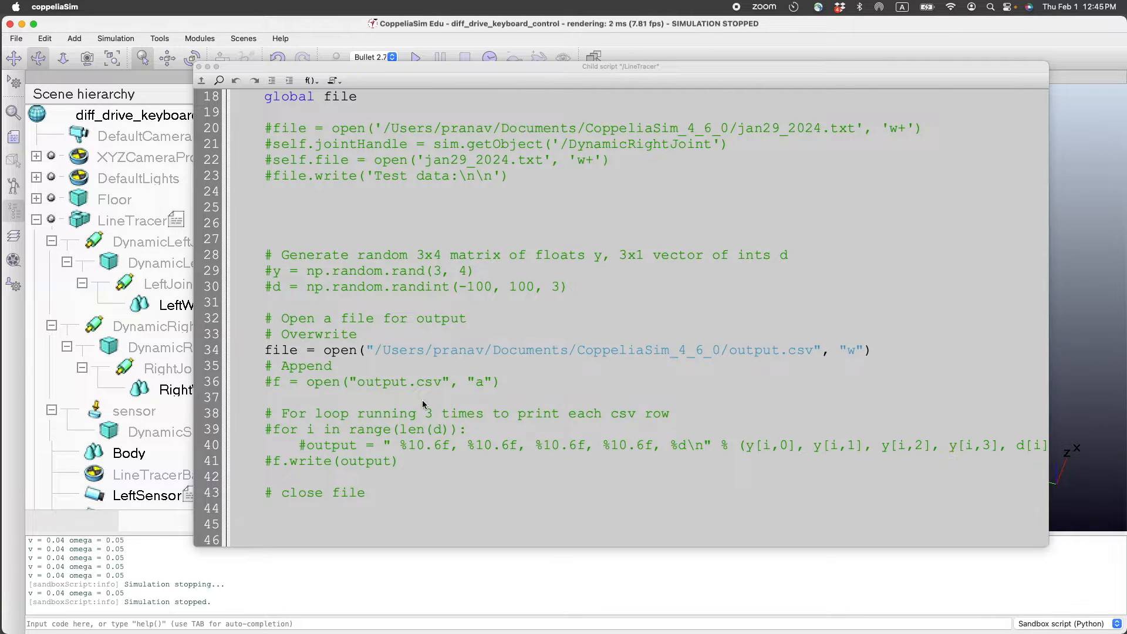
Inspect the script's arrow-key velocity block and the line writing rows to output.csv
scroll(down, 3)
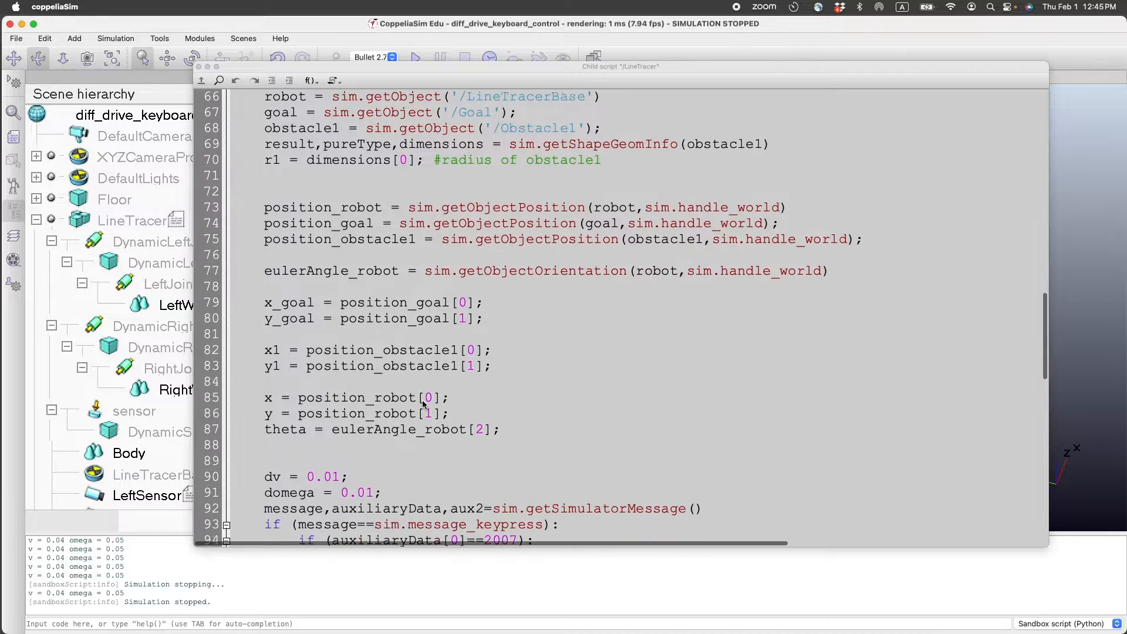
scroll(down, 3)
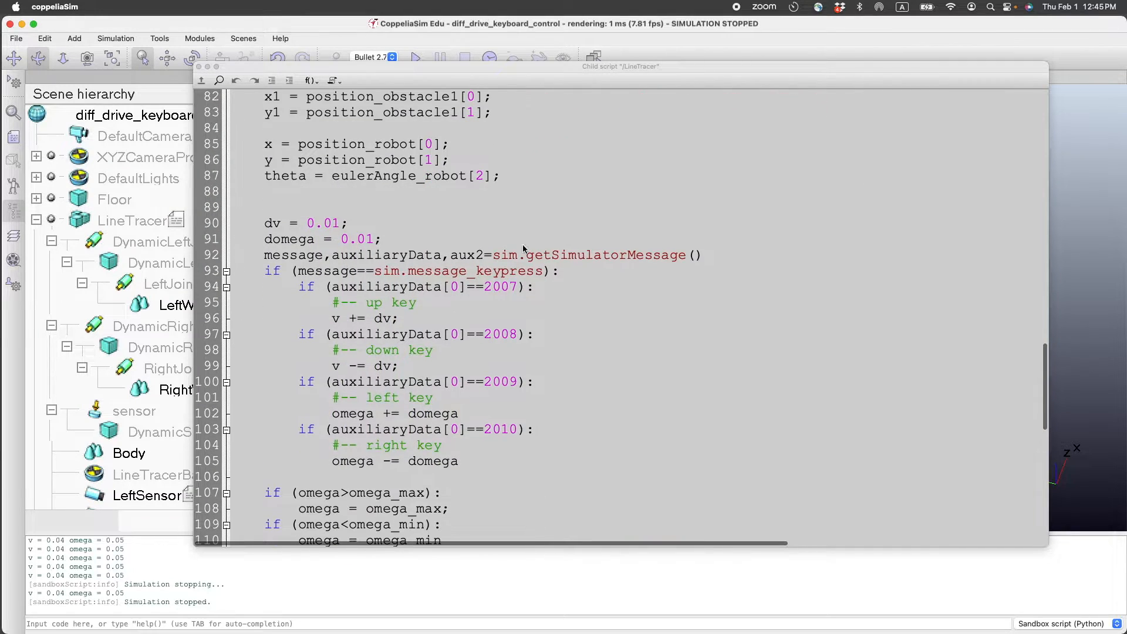
drag(259, 286, 458, 461)
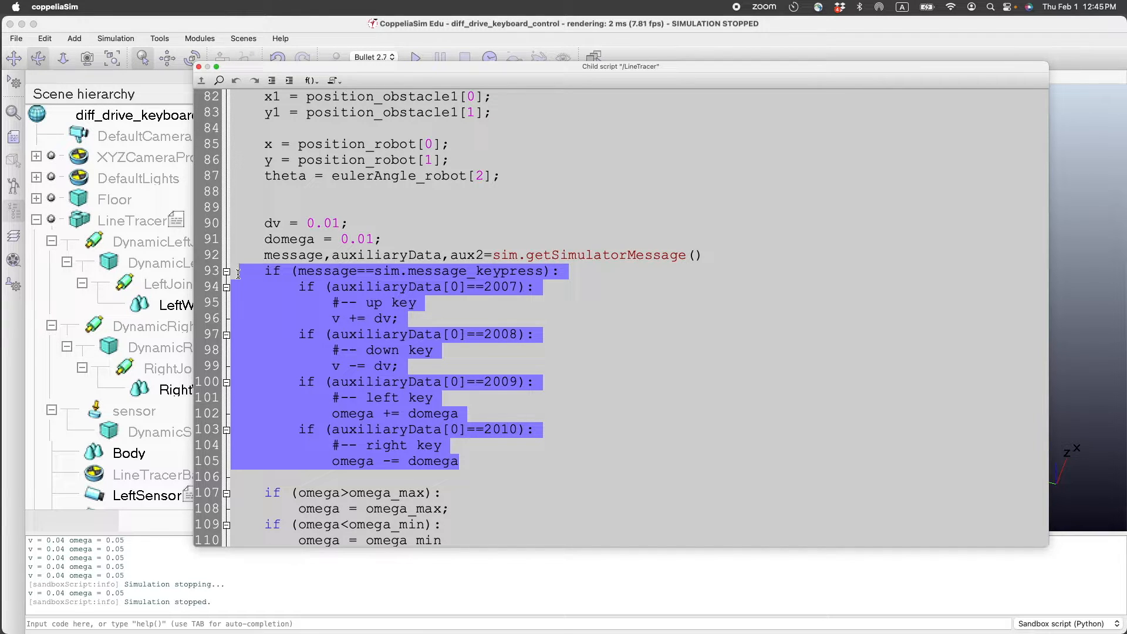
scroll(down, 3)
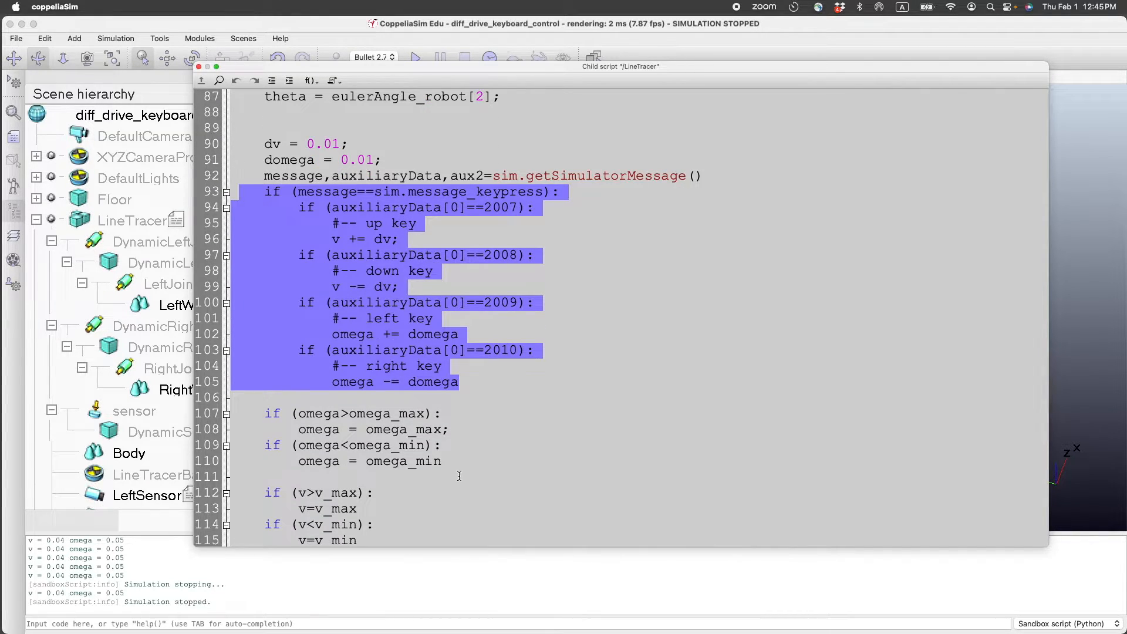
scroll(down, 3)
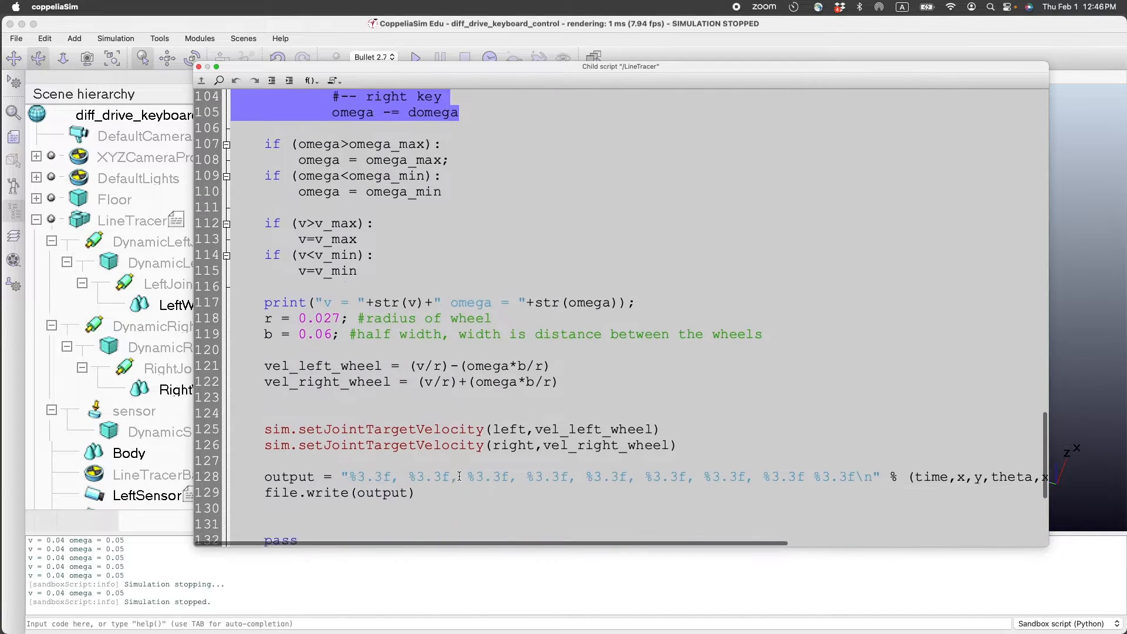
double_click(289, 461)
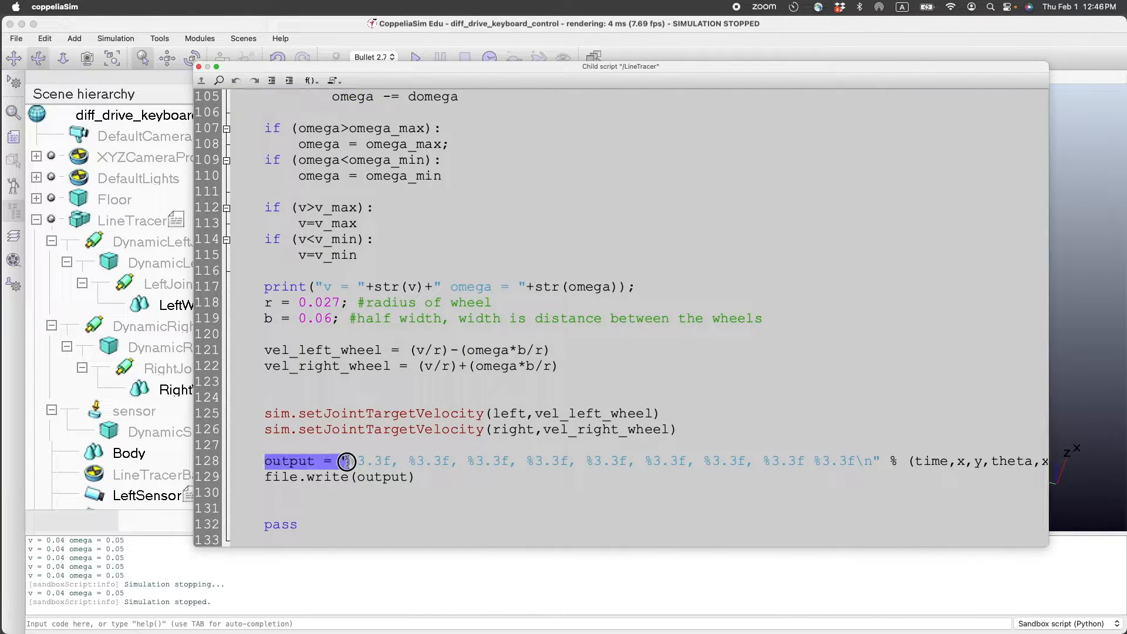
drag(345, 461, 444, 477)
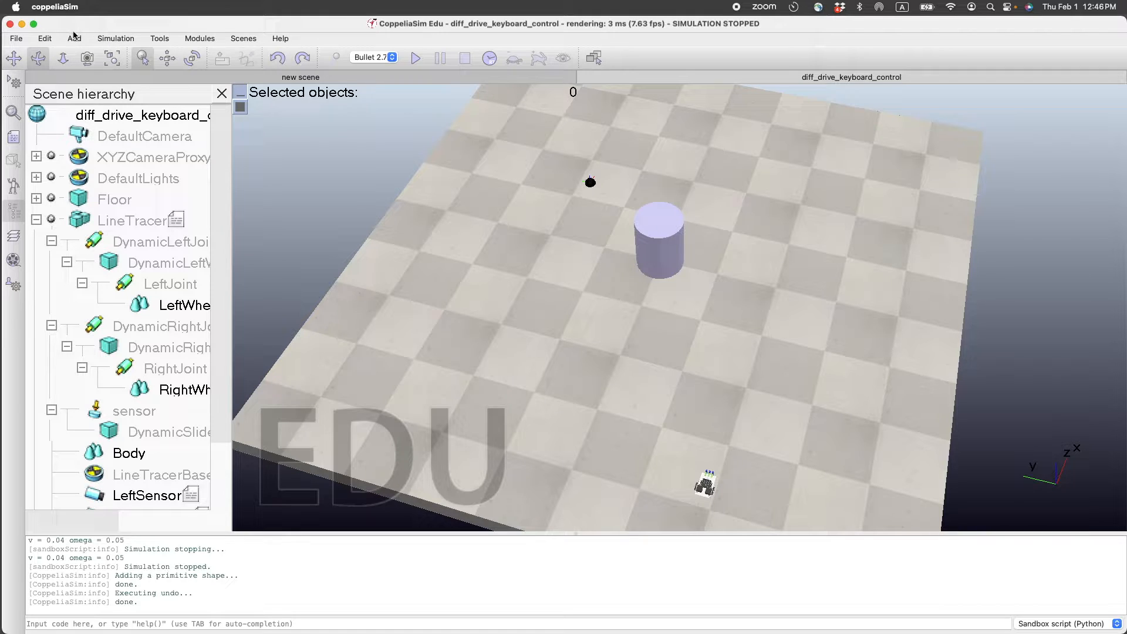
Add a primitive cylinder shape and enter 0.25 as its X-size
click(74, 39)
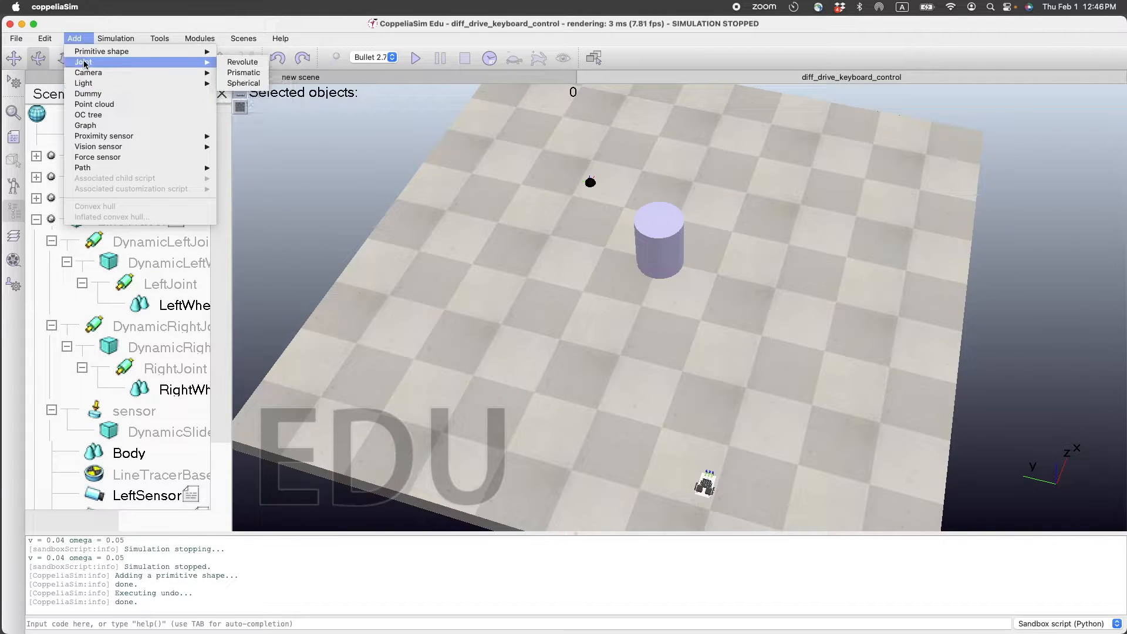
mouse_move(102, 51)
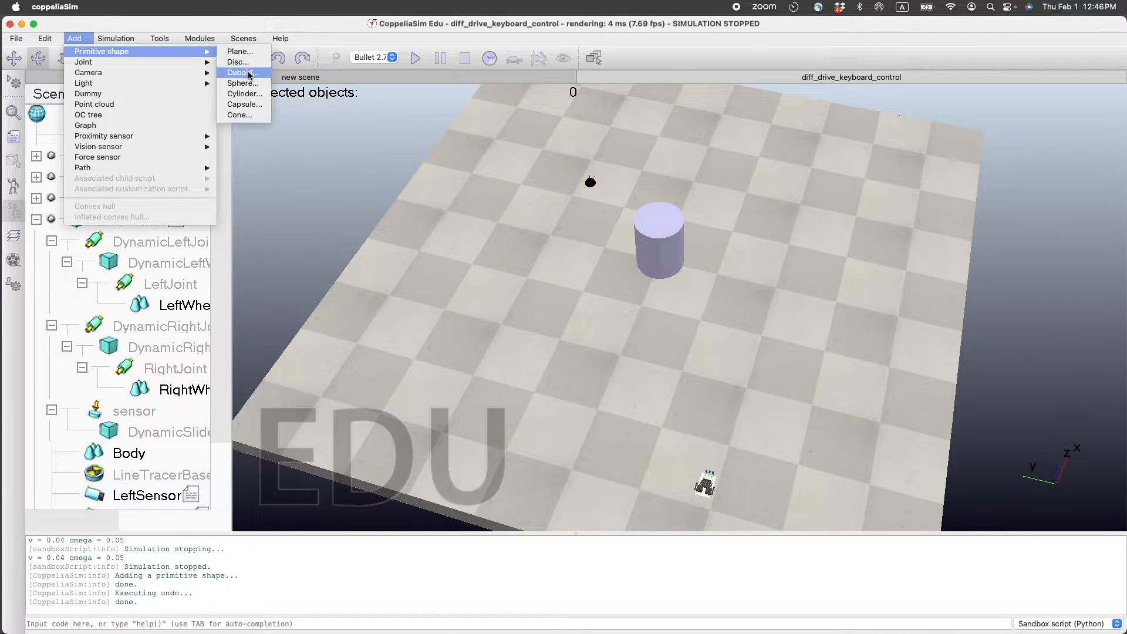
click(244, 93)
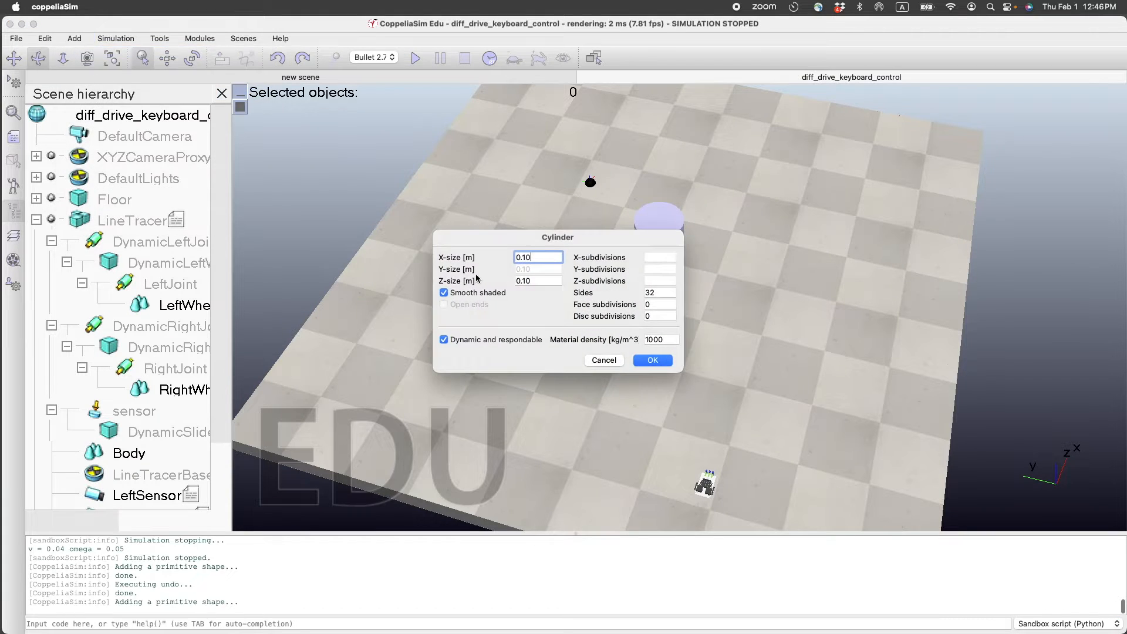
triple_click(537, 256)
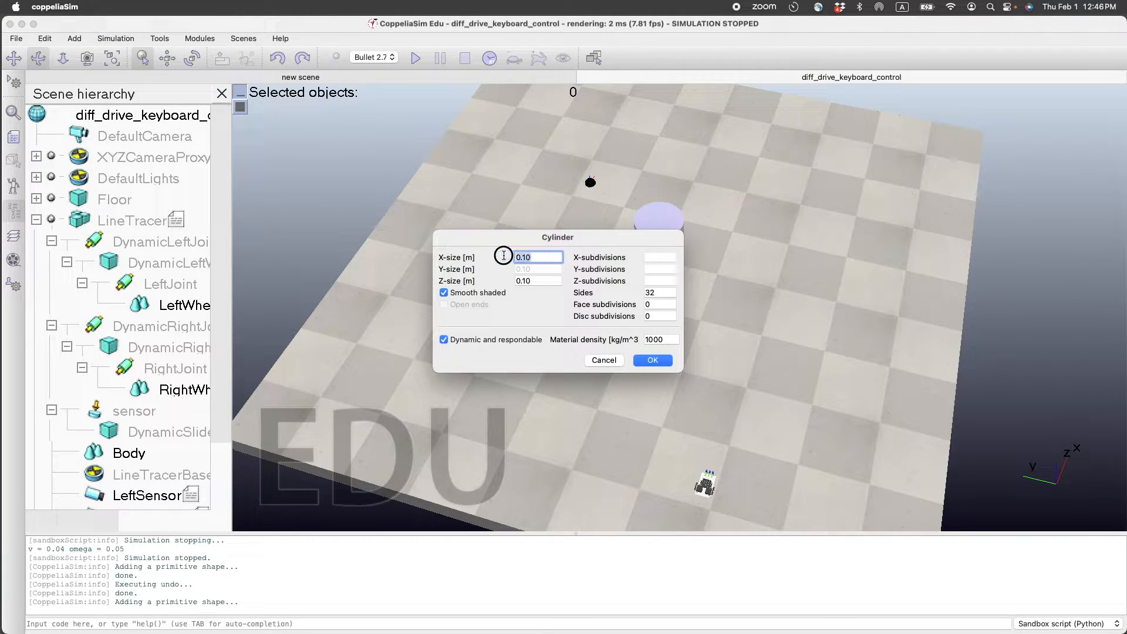
text(0.25)
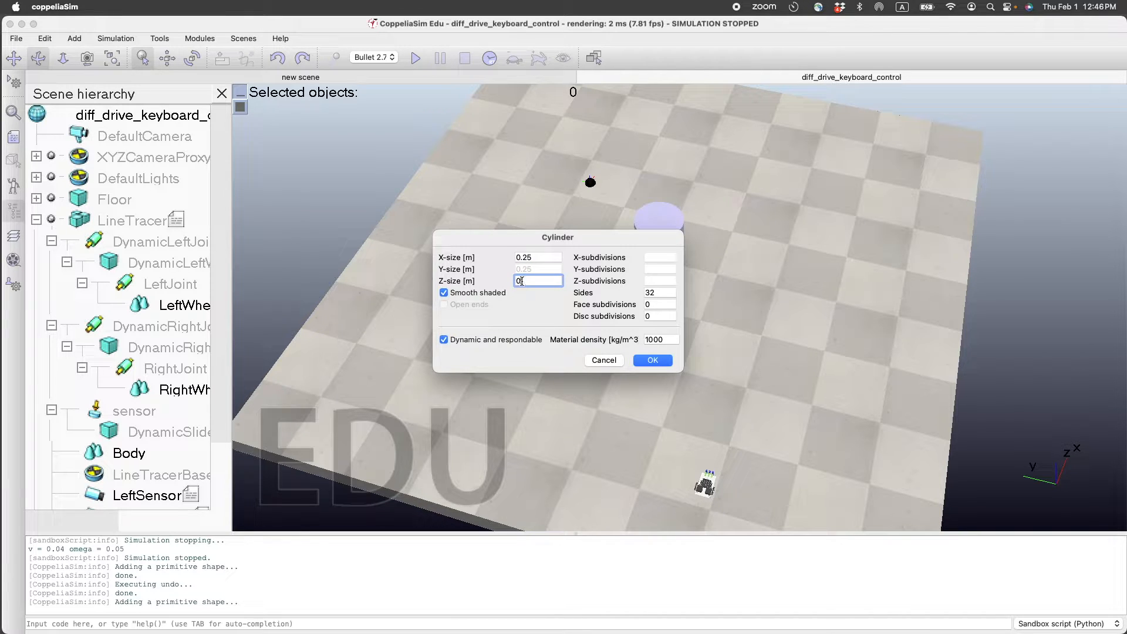
Create the cylinder and position it on the floor at x −1.05, y 0.2
click(652, 360)
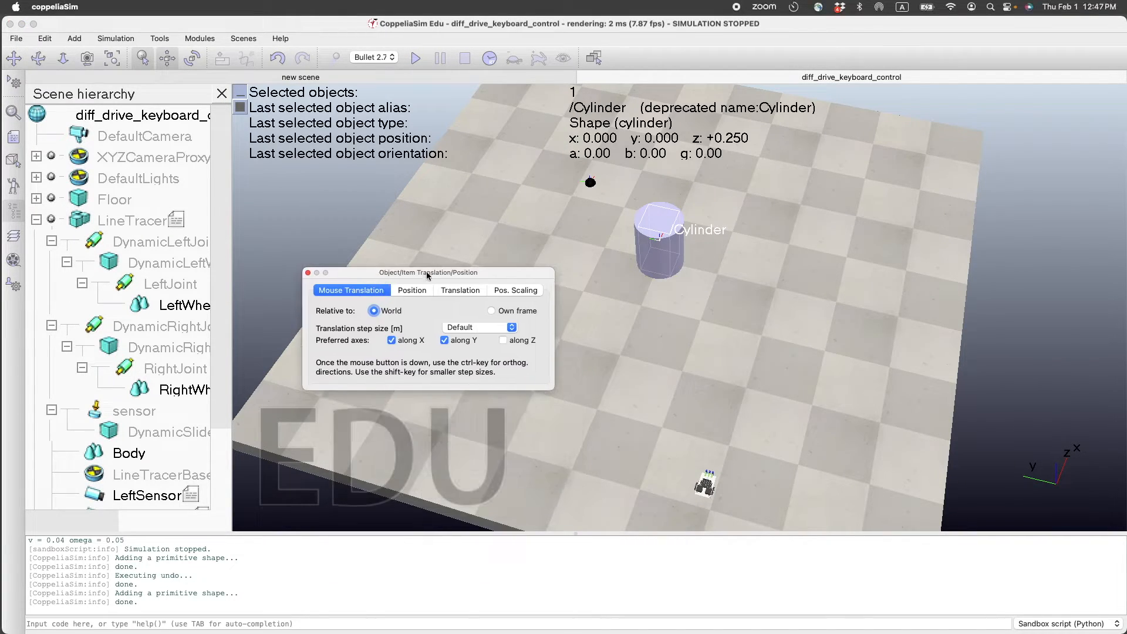
drag(658, 240, 712, 310)
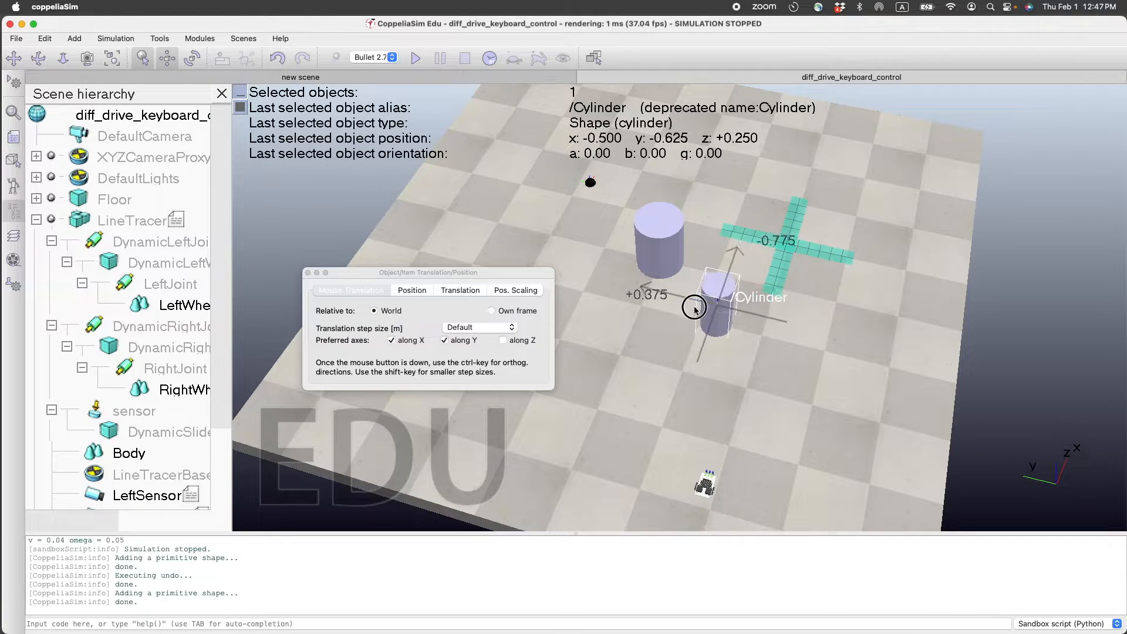
drag(694, 305, 590, 330)
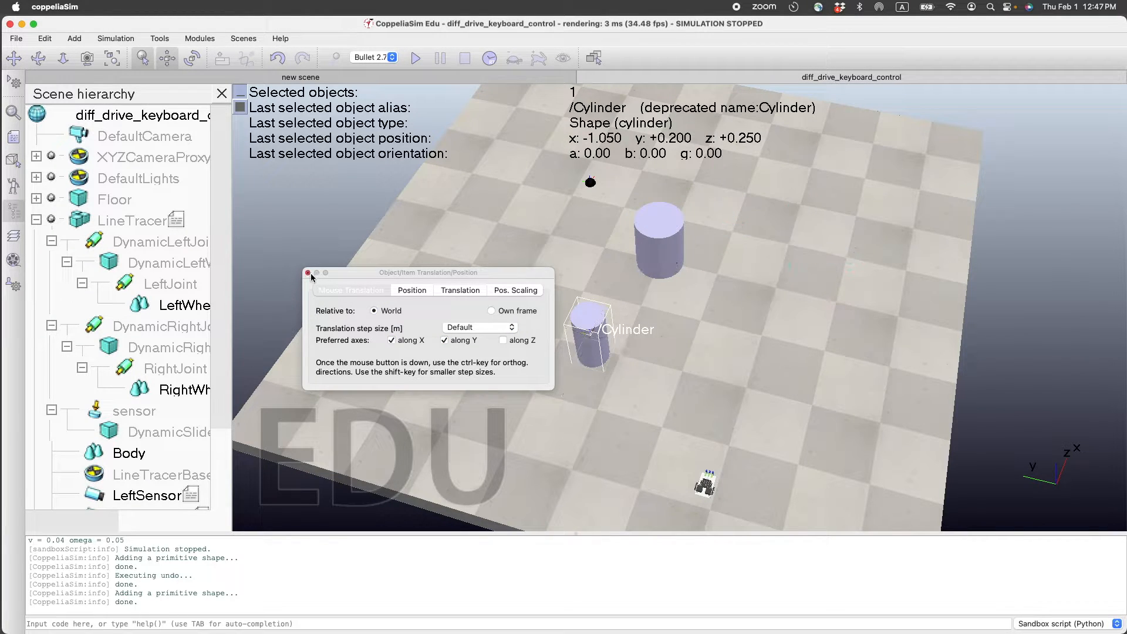
click(309, 276)
text(Obstacle2)
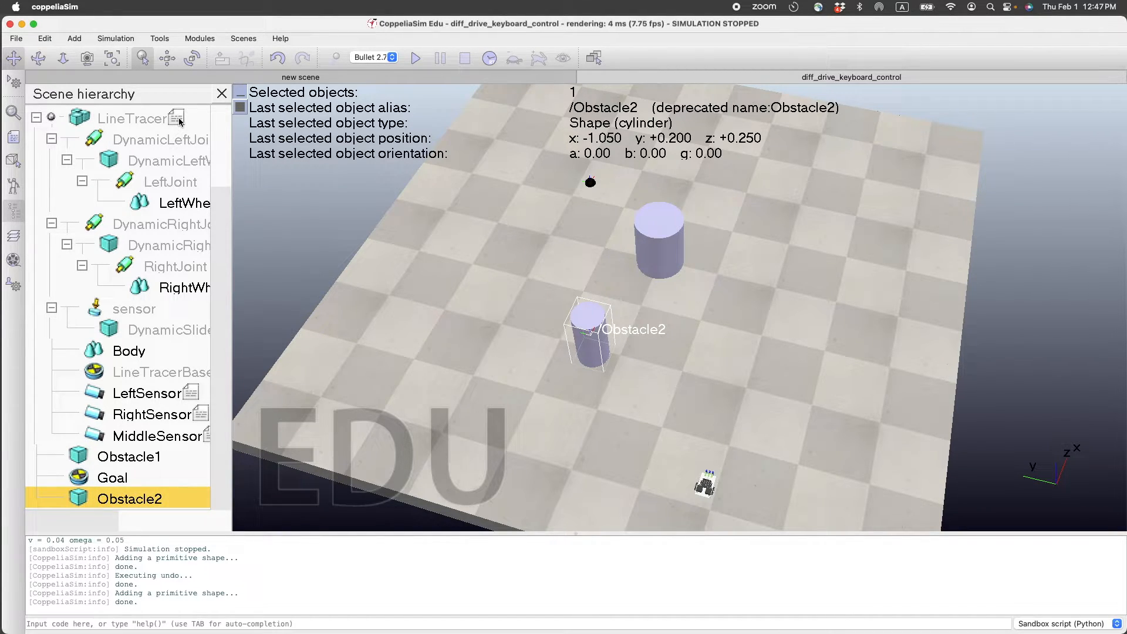
In the LineTracer script, add Obstacle2's radius r2 and position_obstacle2 lines
click(132, 118)
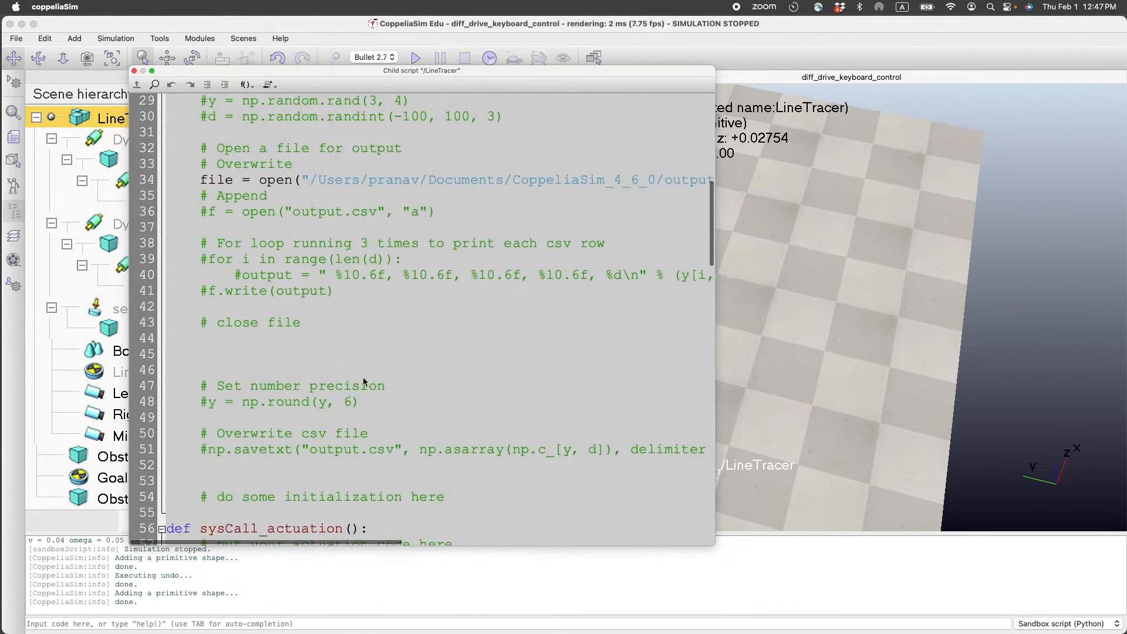
scroll(down, 3)
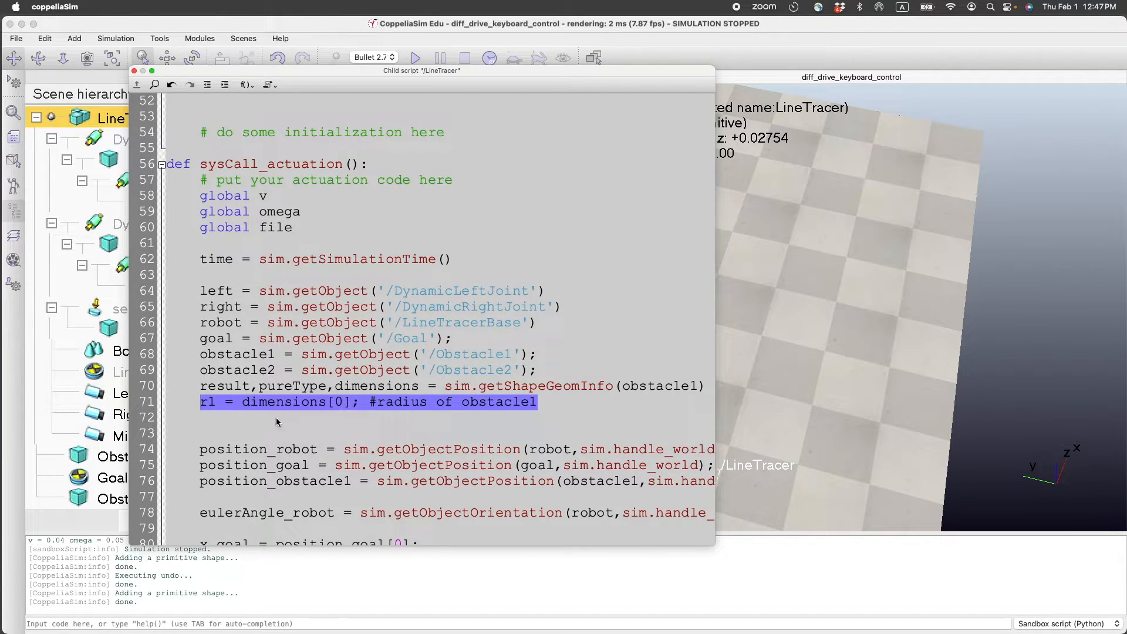
click(201, 387)
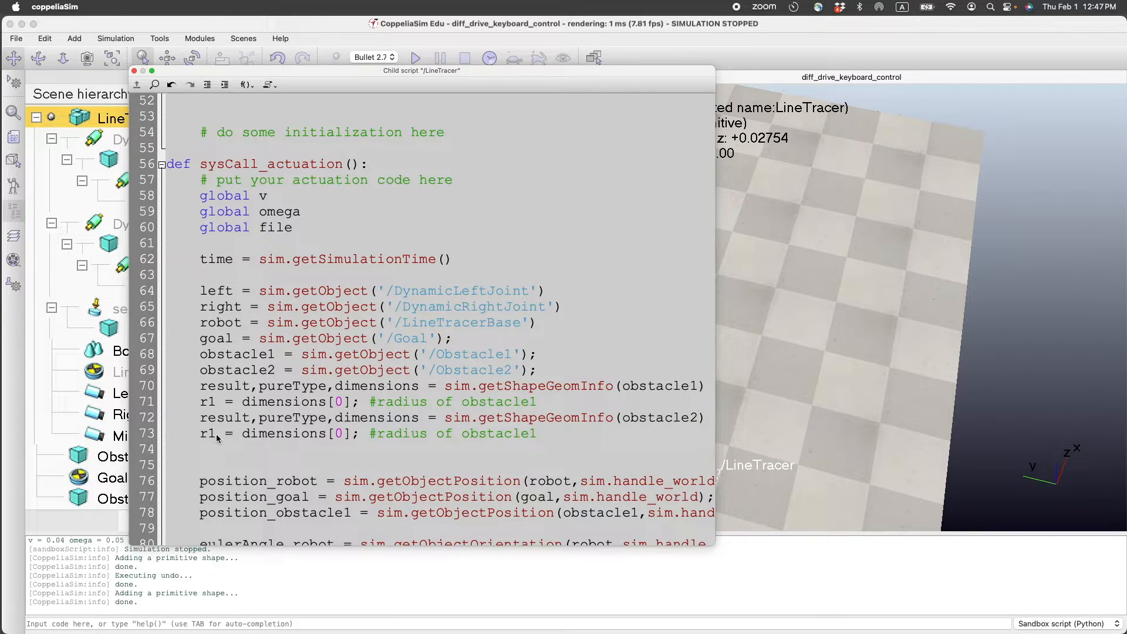
text(2)
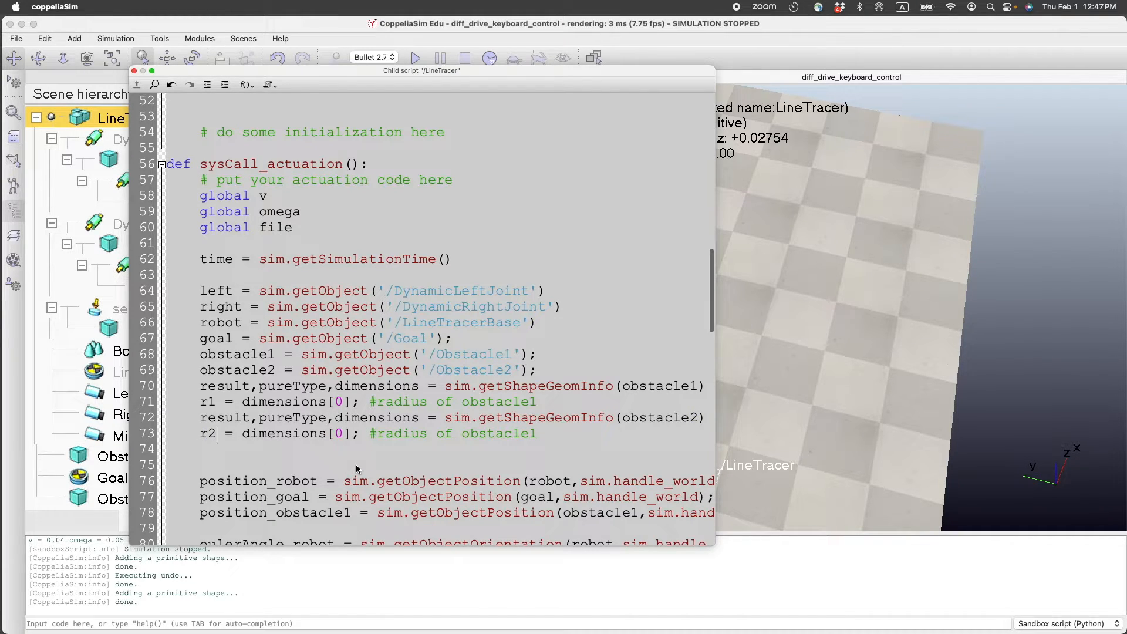
scroll(down, 3)
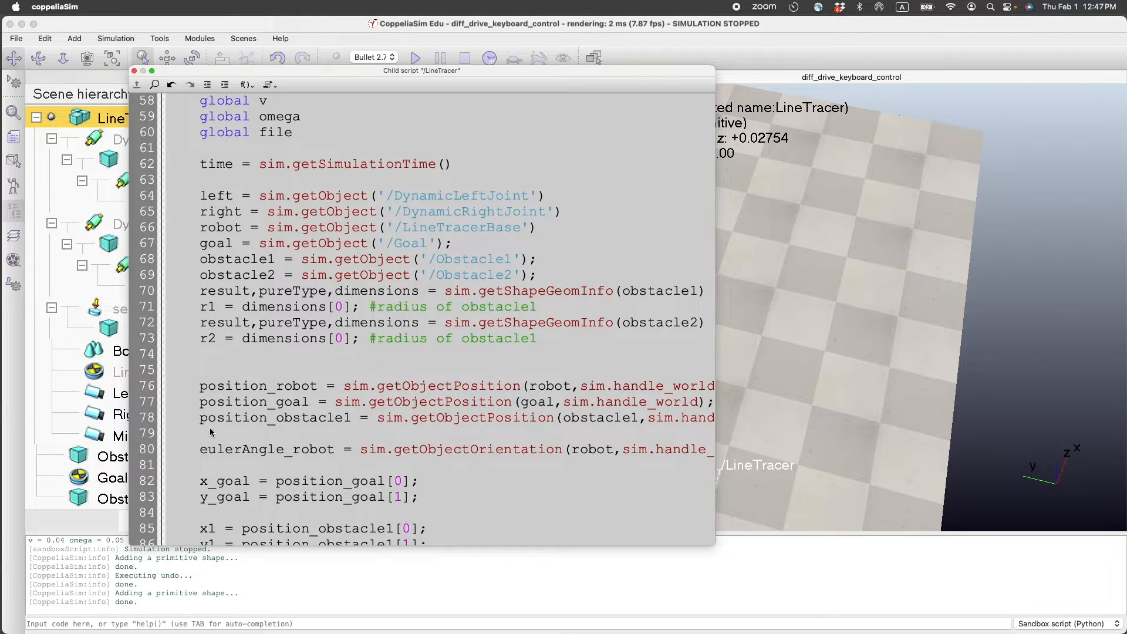
key(Return)
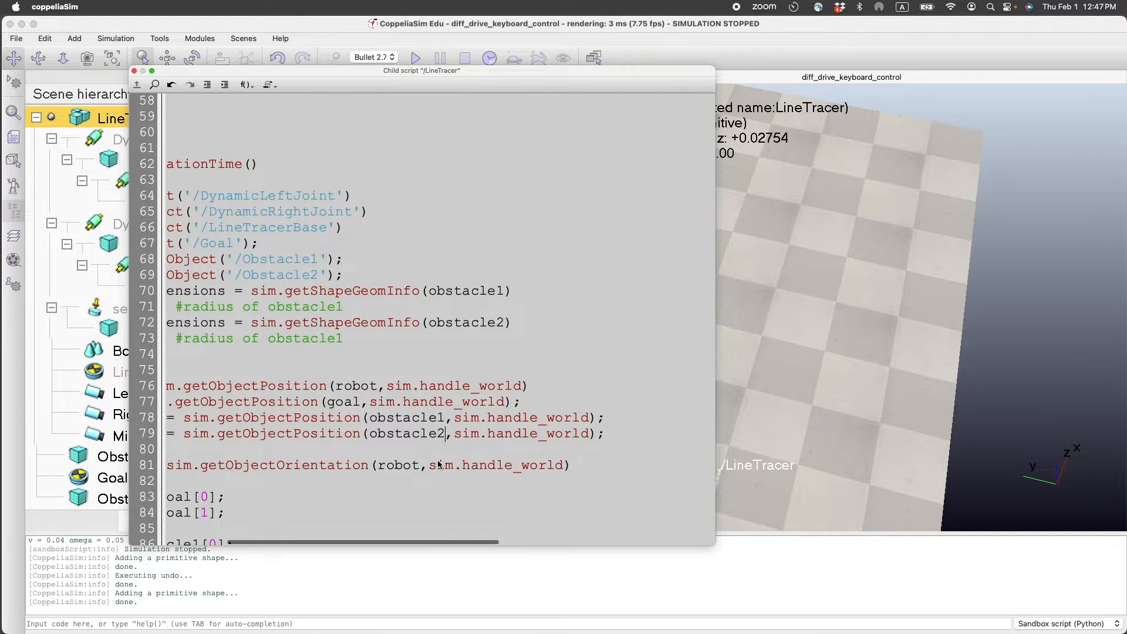
scroll(down, 3)
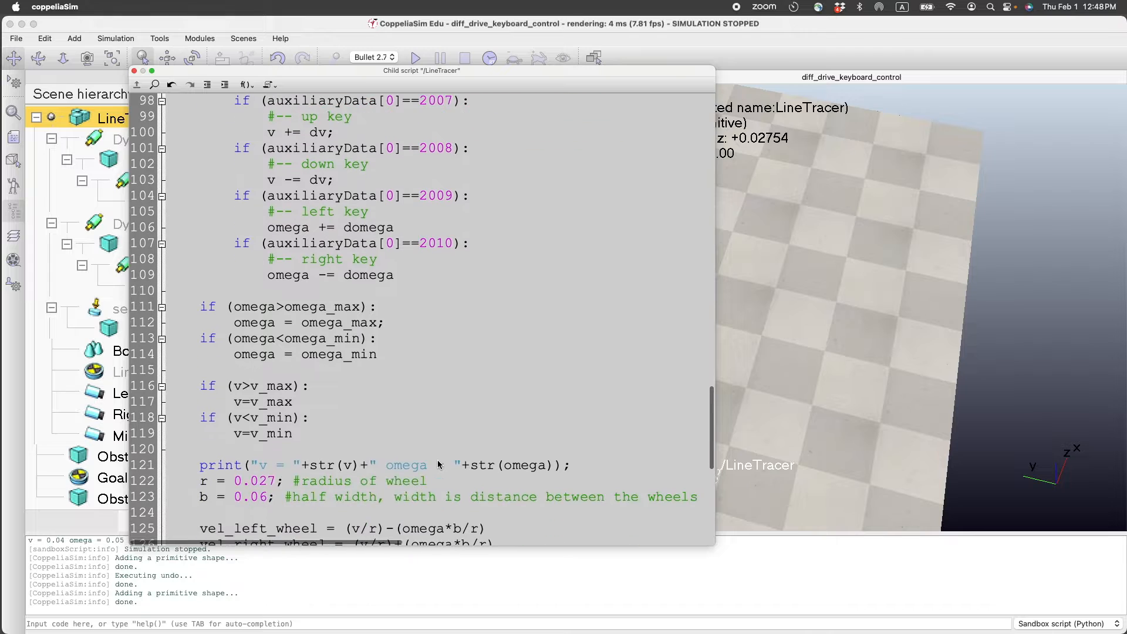
Append Obstacle2's x2, y2 and r2 fields to the CSV output format line
scroll(down, 3)
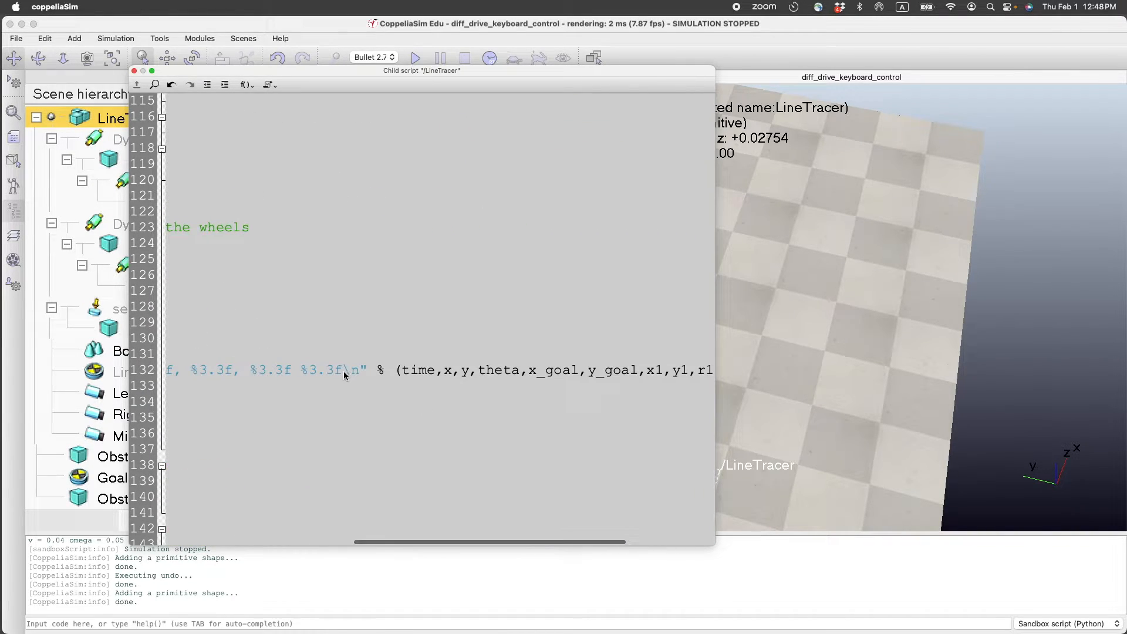
drag(192, 369, 343, 369)
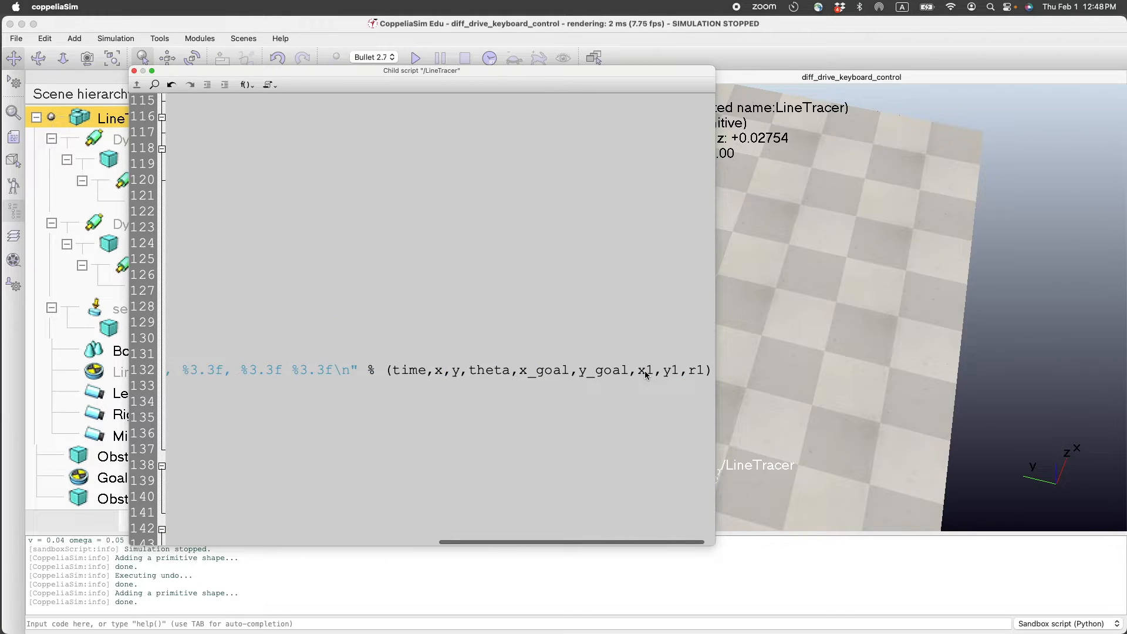
text(,x2,y2)
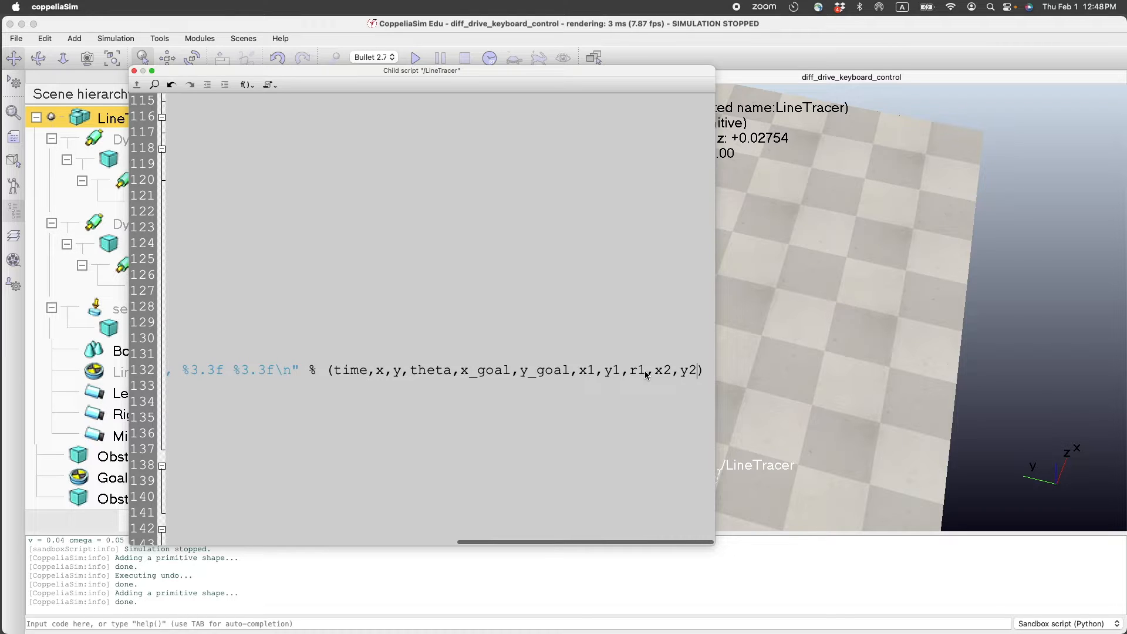
text(,r2)
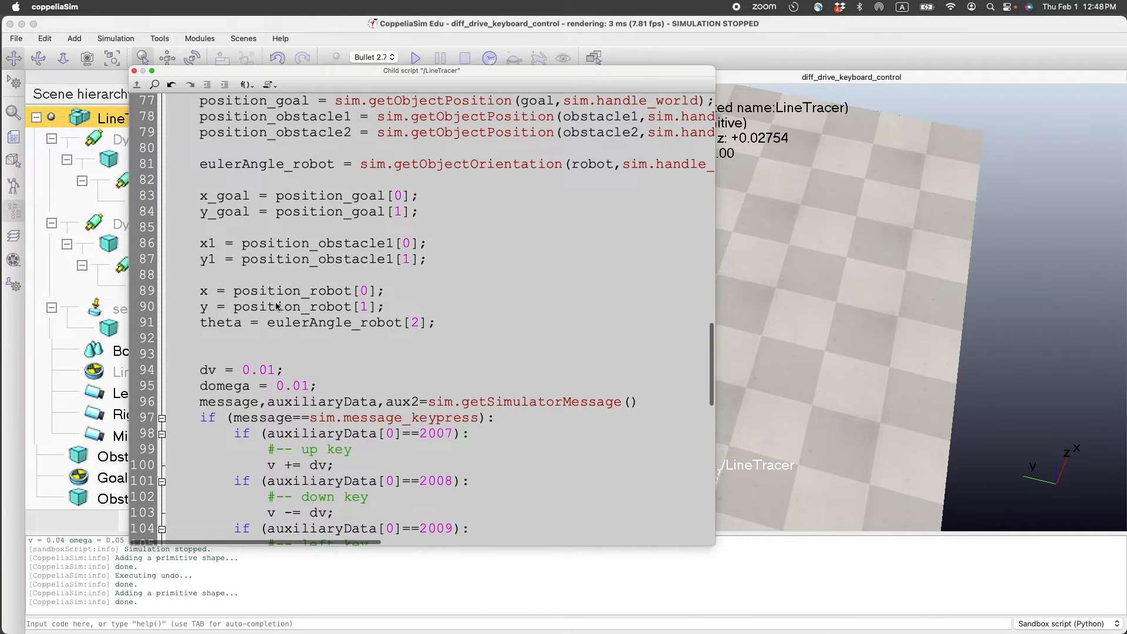
Duplicate the x1/y1 lines as x2/y2 using position_obstacle2, then close the script
drag(201, 243, 428, 259)
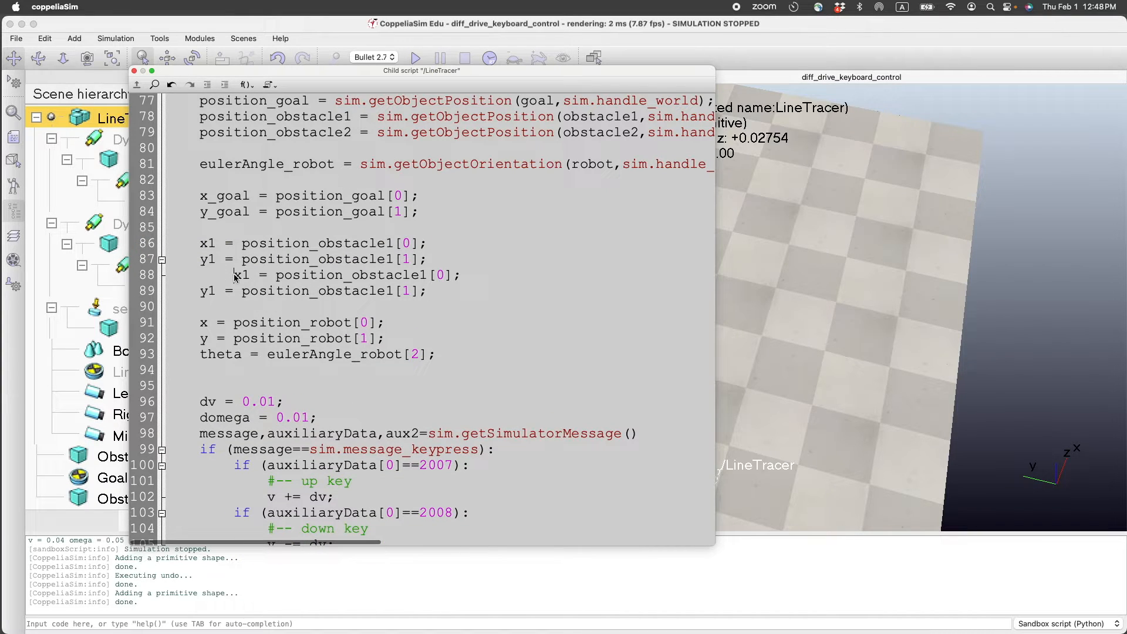
text(2)
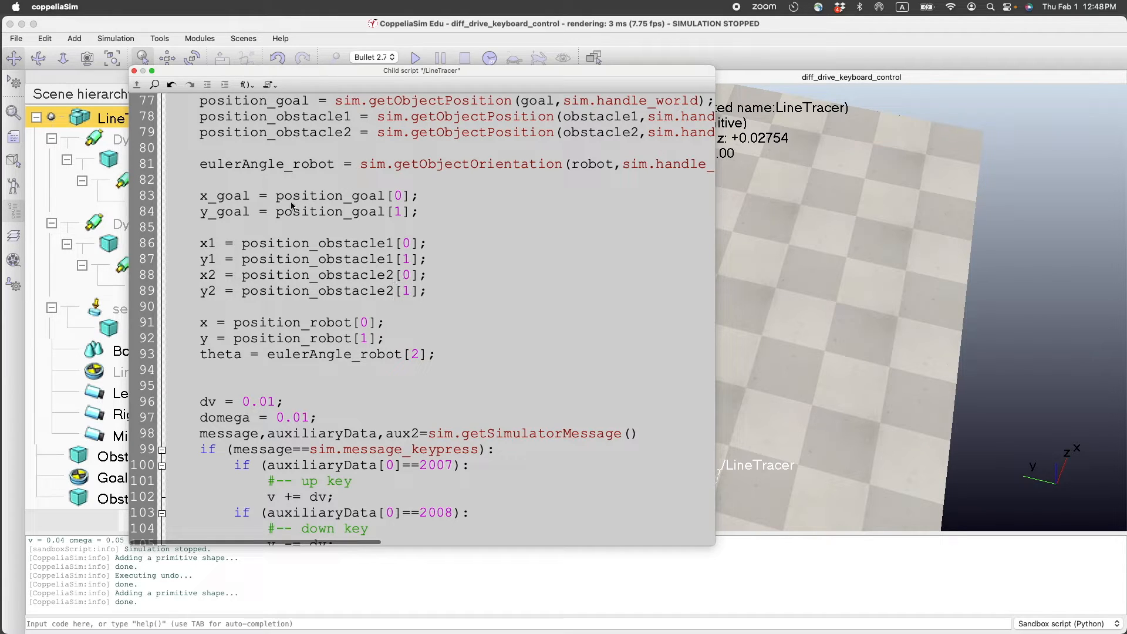
click(133, 71)
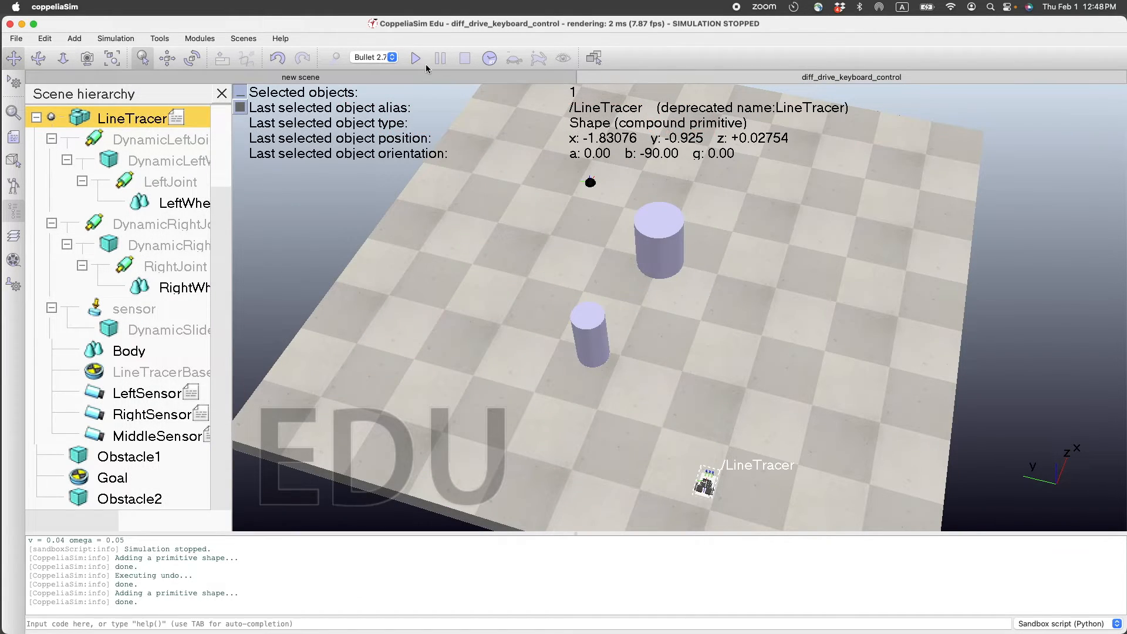
Run the updated simulation, drive the robot up to the goal, and stop it
click(416, 58)
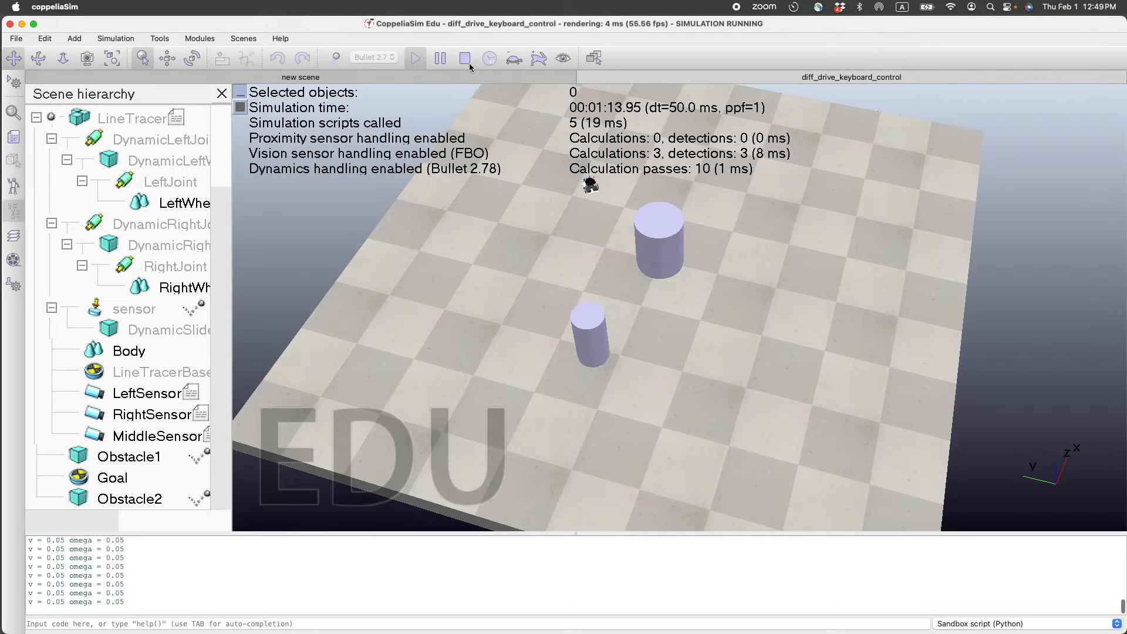
click(464, 59)
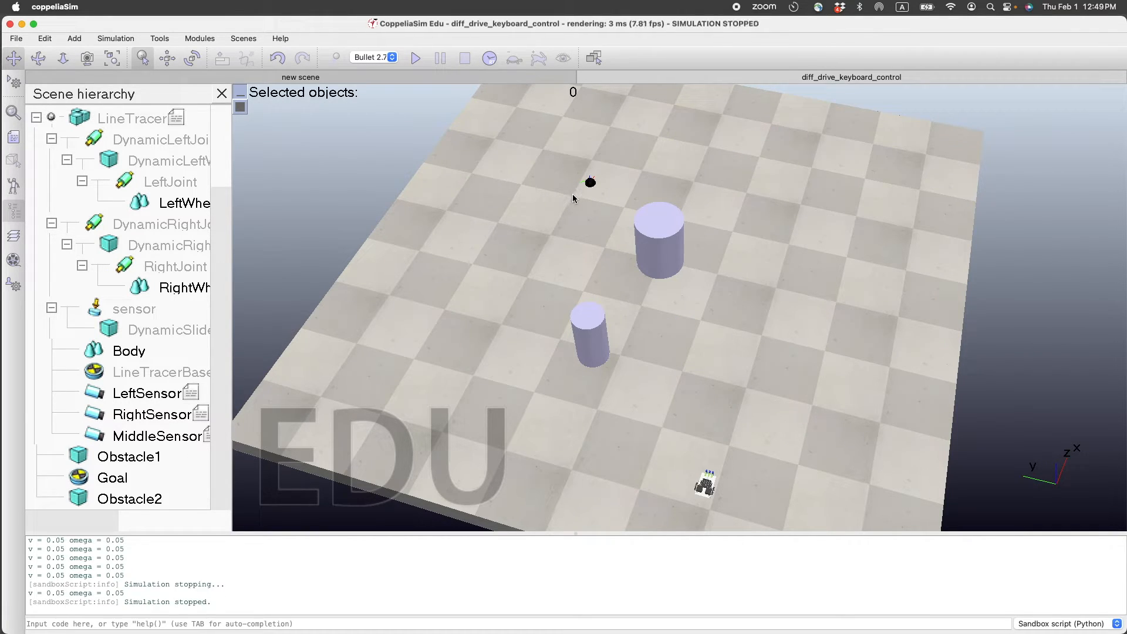
mouse_move(717, 494)
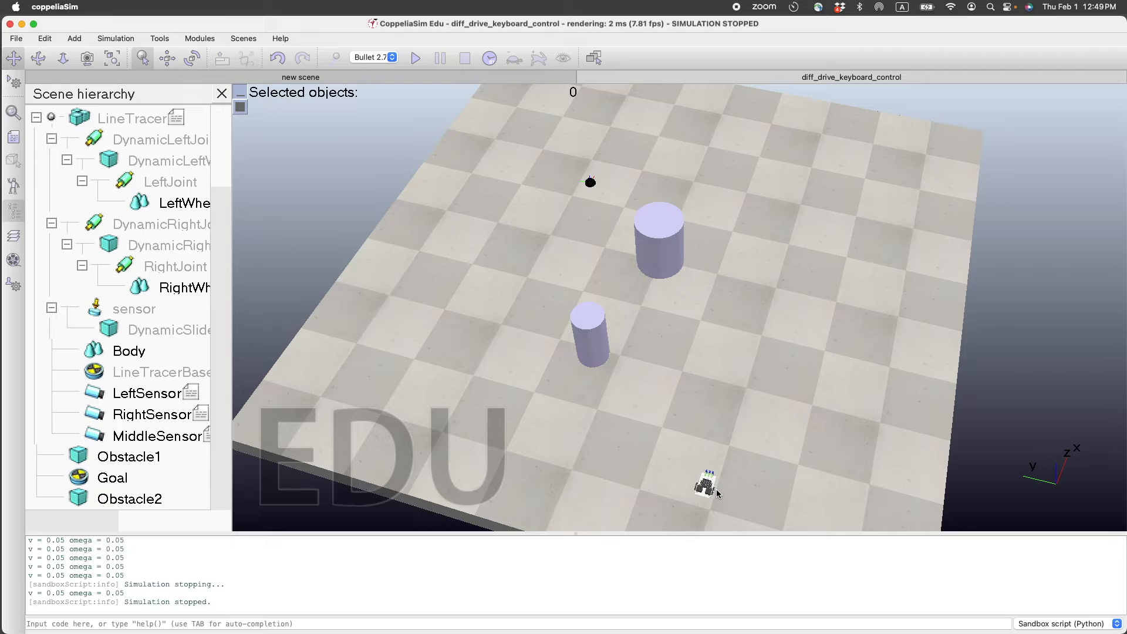
mouse_move(599, 189)
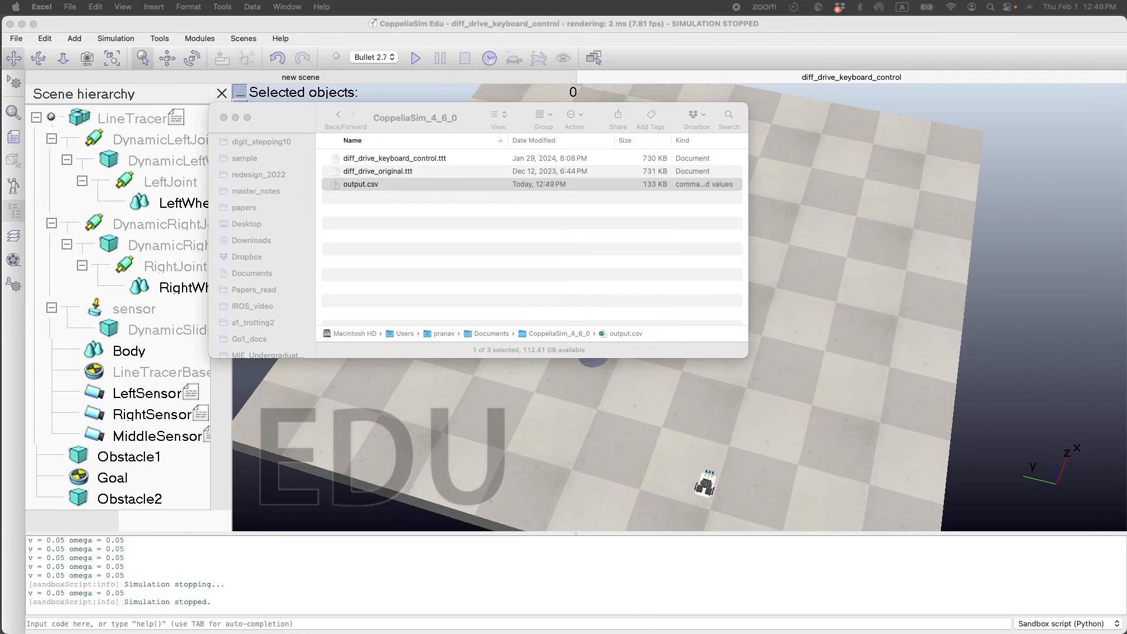
Open output.csv from the CoppeliaSim_4_6_0 folder in Excel
double_click(359, 183)
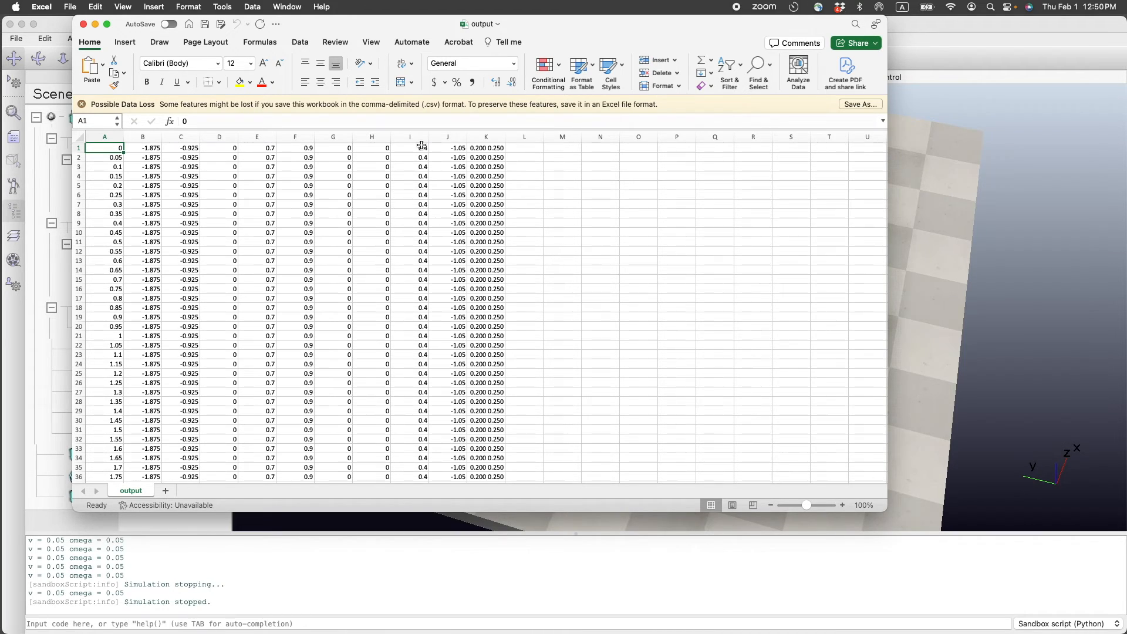
mouse_move(448, 145)
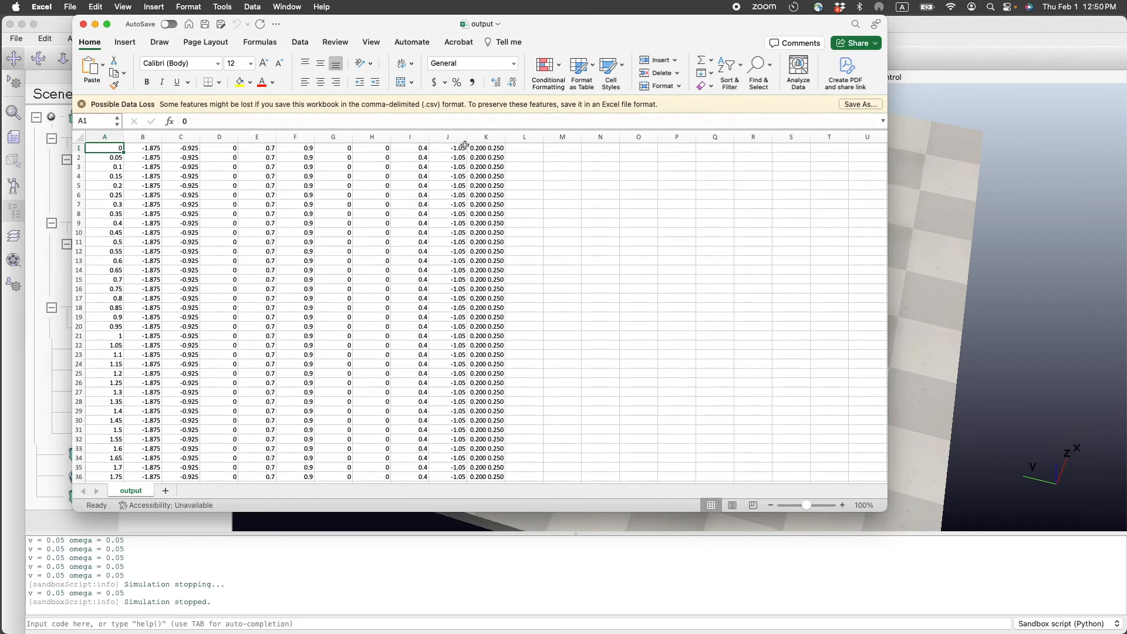
Inspect column K of the output sheet, where two logged values appear run together
click(486, 158)
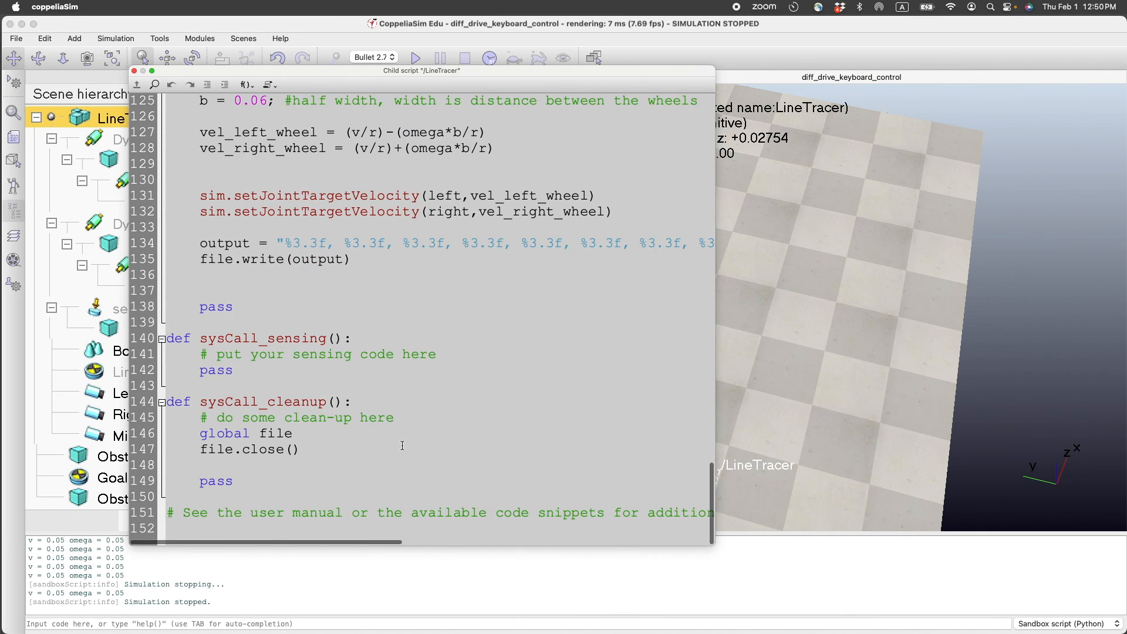
Scroll right along line 134 to reveal the end of the output format string
scroll(right, 3)
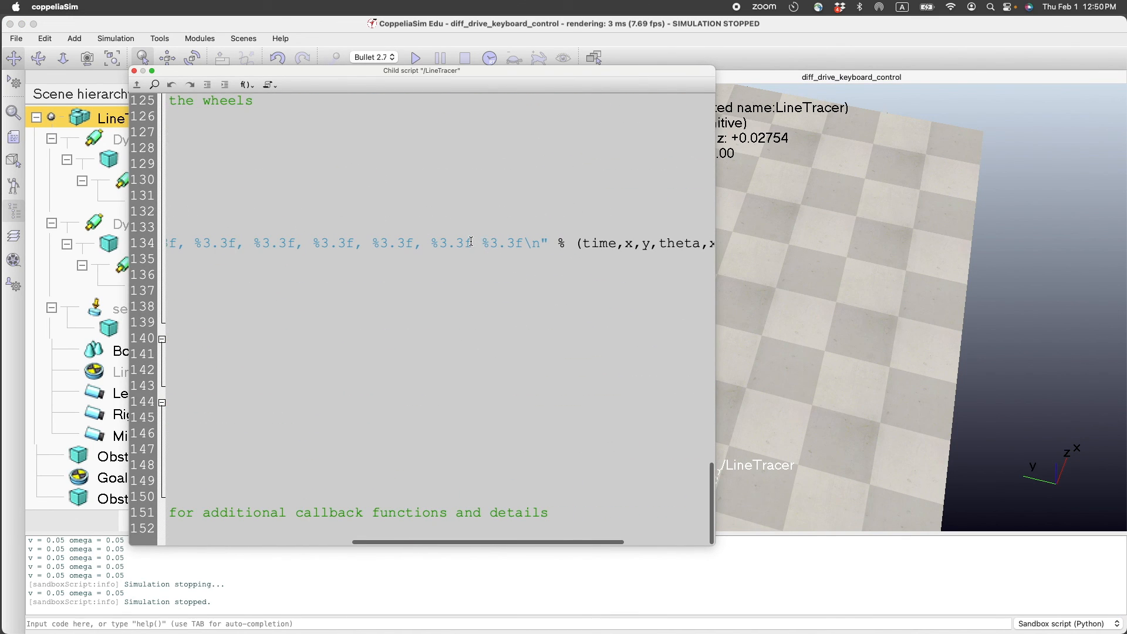